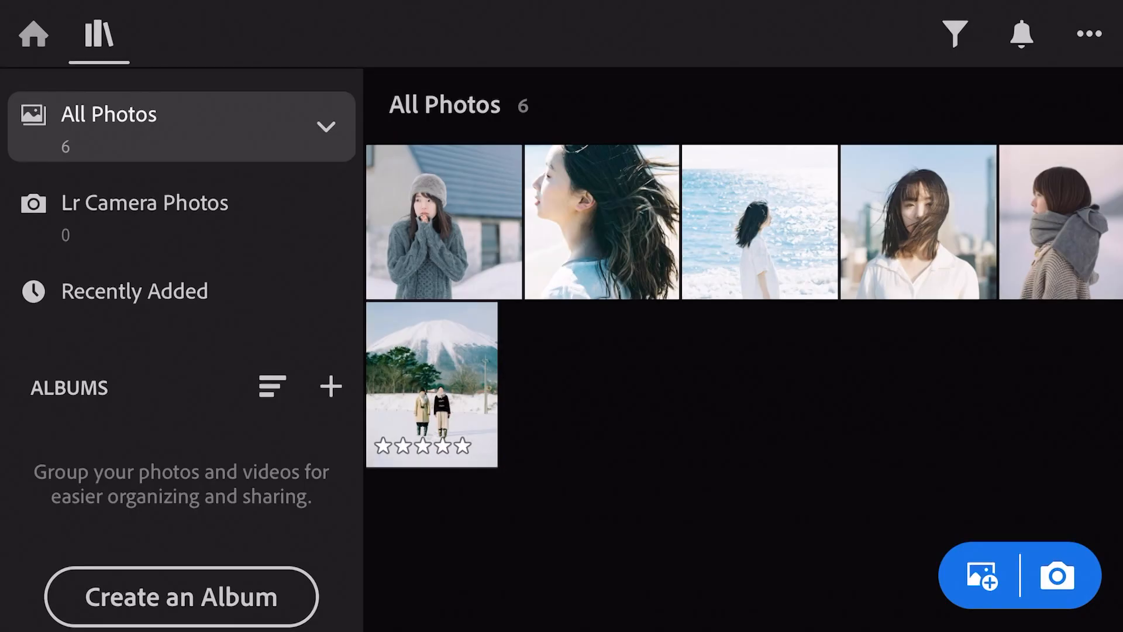
Open the grey-scarf winter portrait from All Photos in the Edit view
double_click(1057, 234)
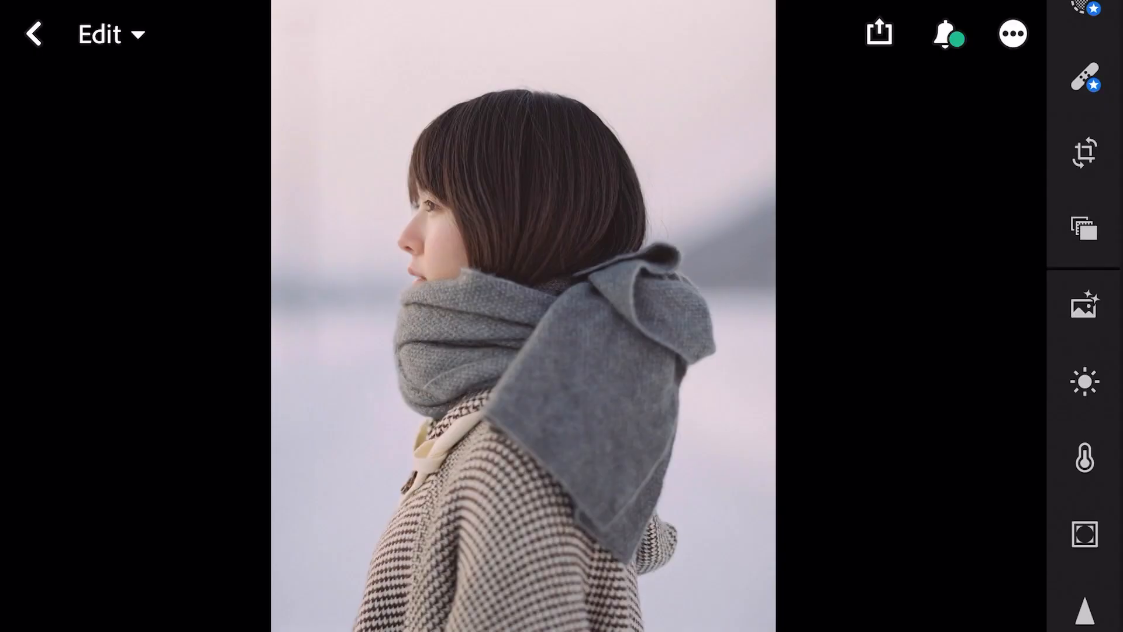
In the Light panel, set Exposure to -1.25 and Contrast to -72
left_click(1082, 384)
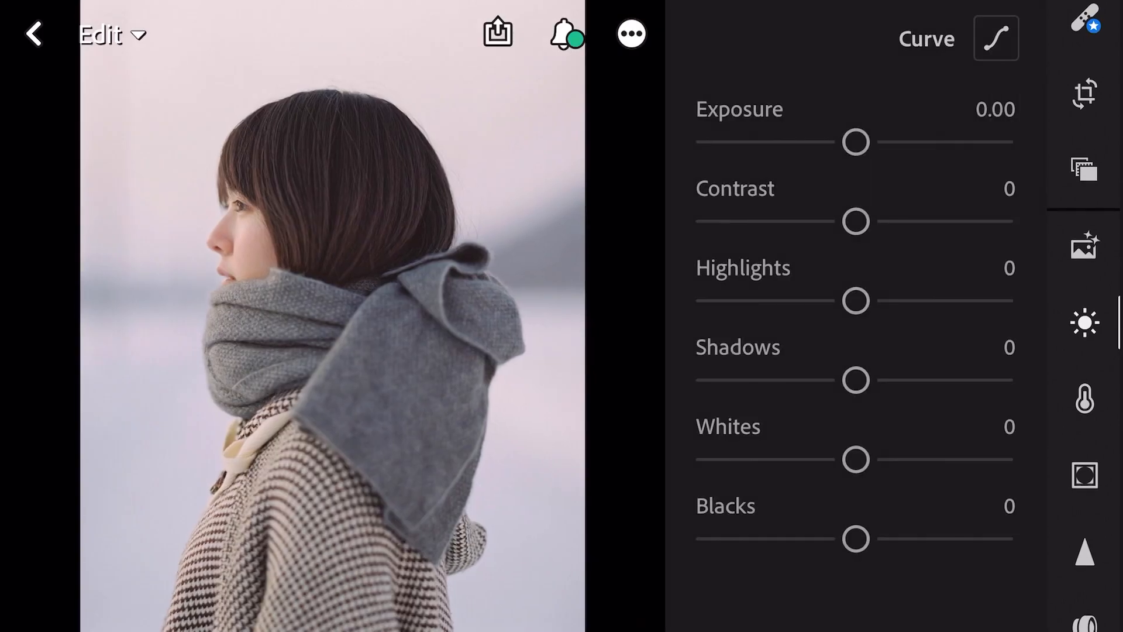
left_click_drag(857, 141, 825, 141)
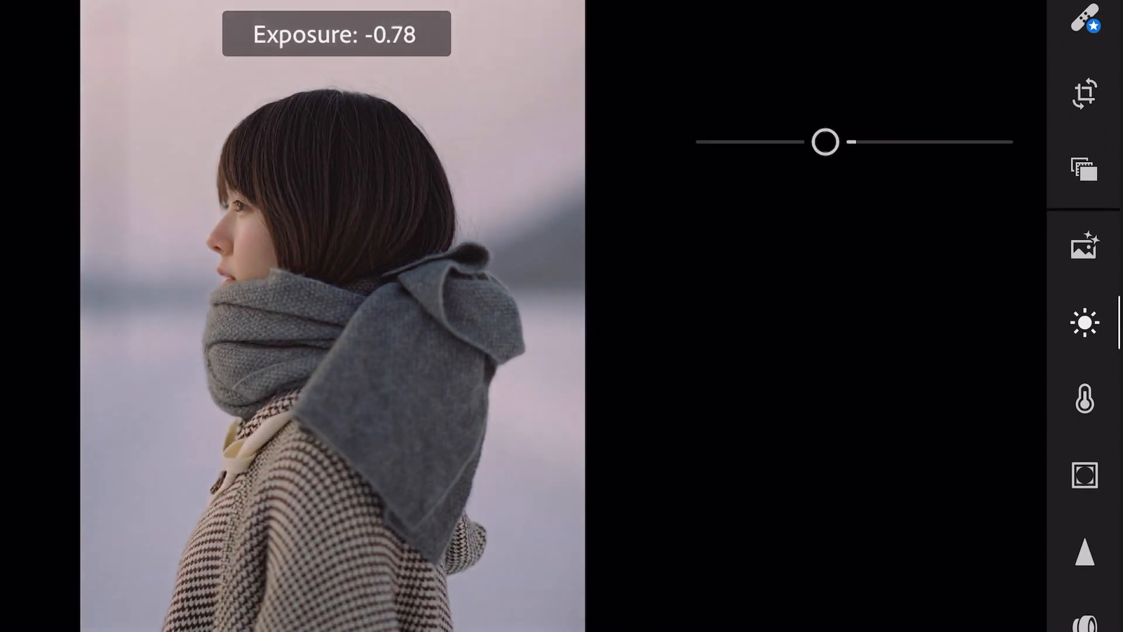
left_click_drag(824, 142, 809, 141)
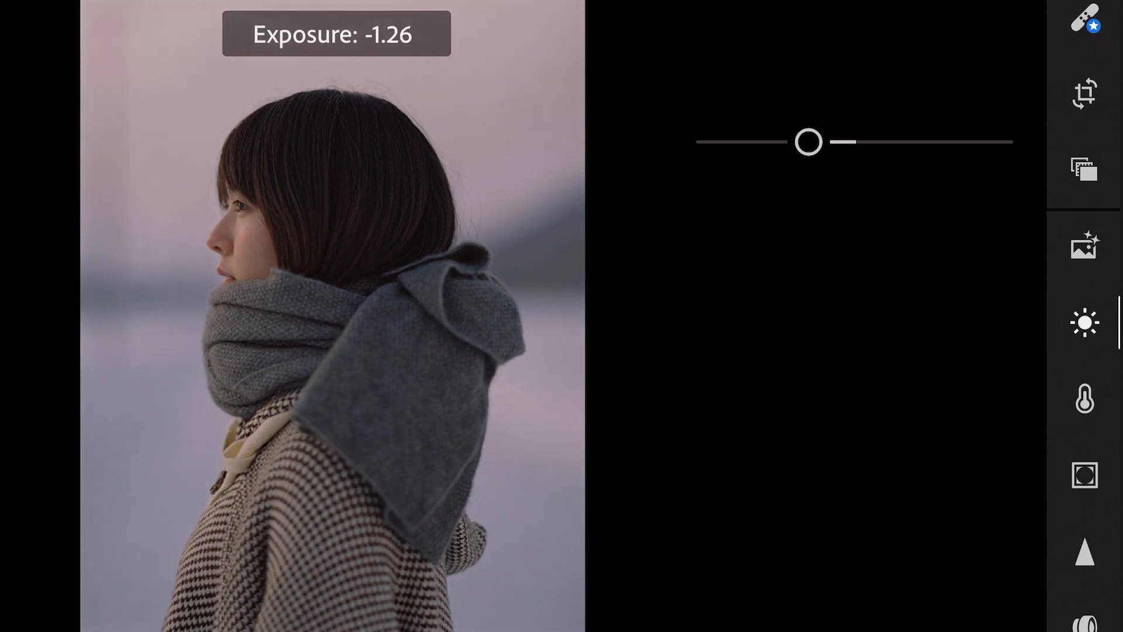
left_click_drag(810, 141, 817, 141)
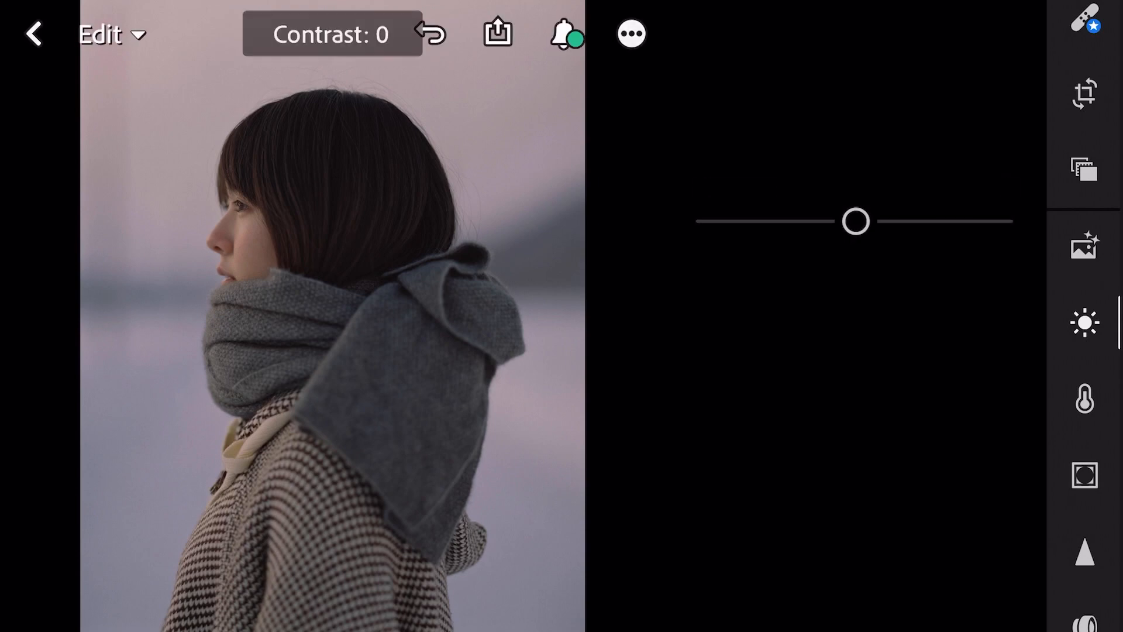
left_click_drag(852, 221, 793, 221)
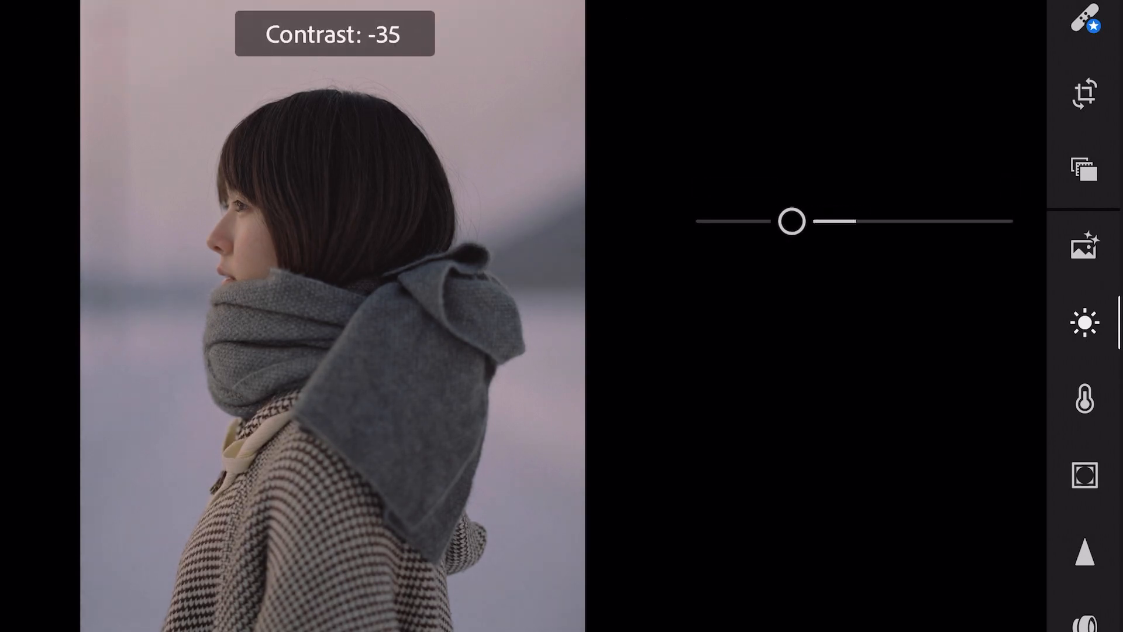
left_click_drag(792, 221, 745, 221)
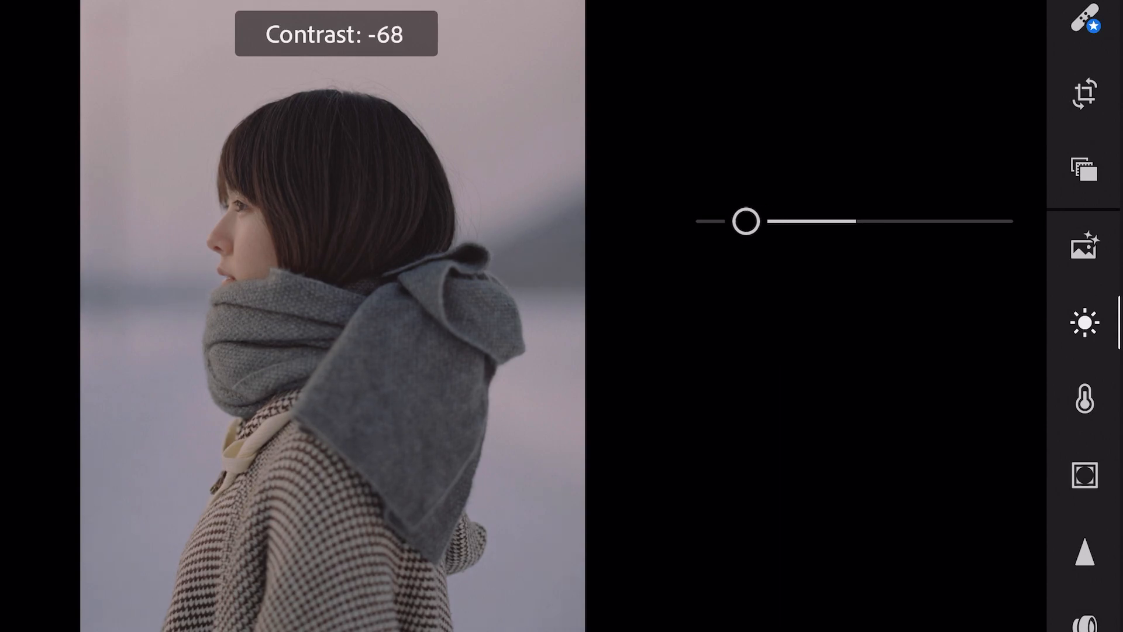
left_click_drag(748, 222, 739, 221)
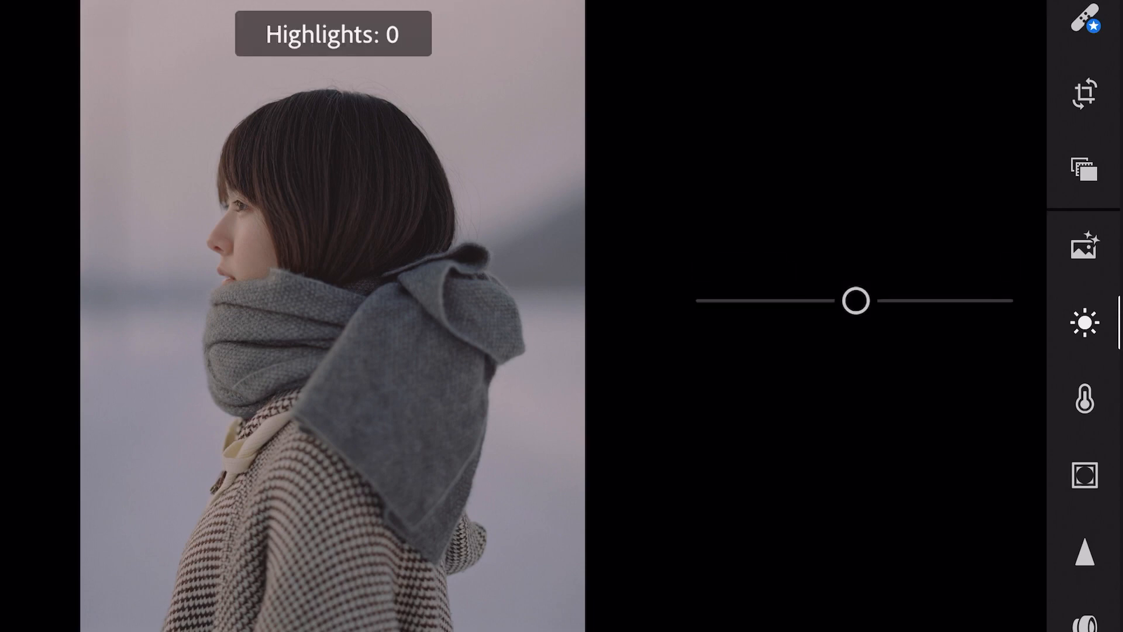
Set Highlights +26, Shadows -9, Whites +11 and Blacks +20 for a faded look
left_click_drag(854, 301, 897, 301)
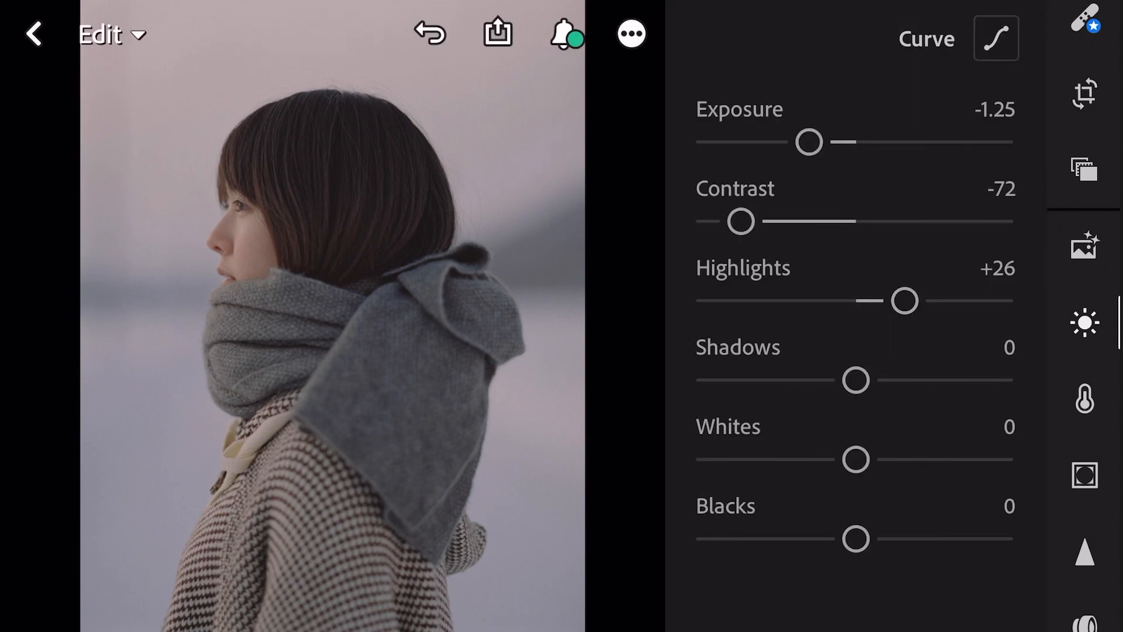
left_click_drag(852, 380, 840, 380)
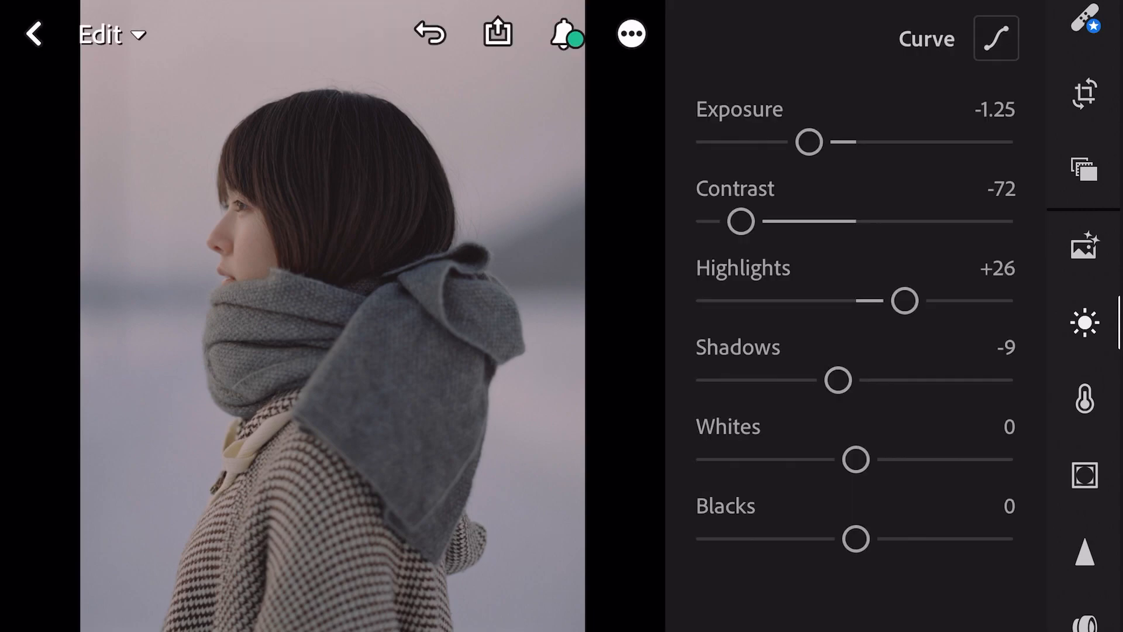
left_click_drag(853, 459, 867, 458)
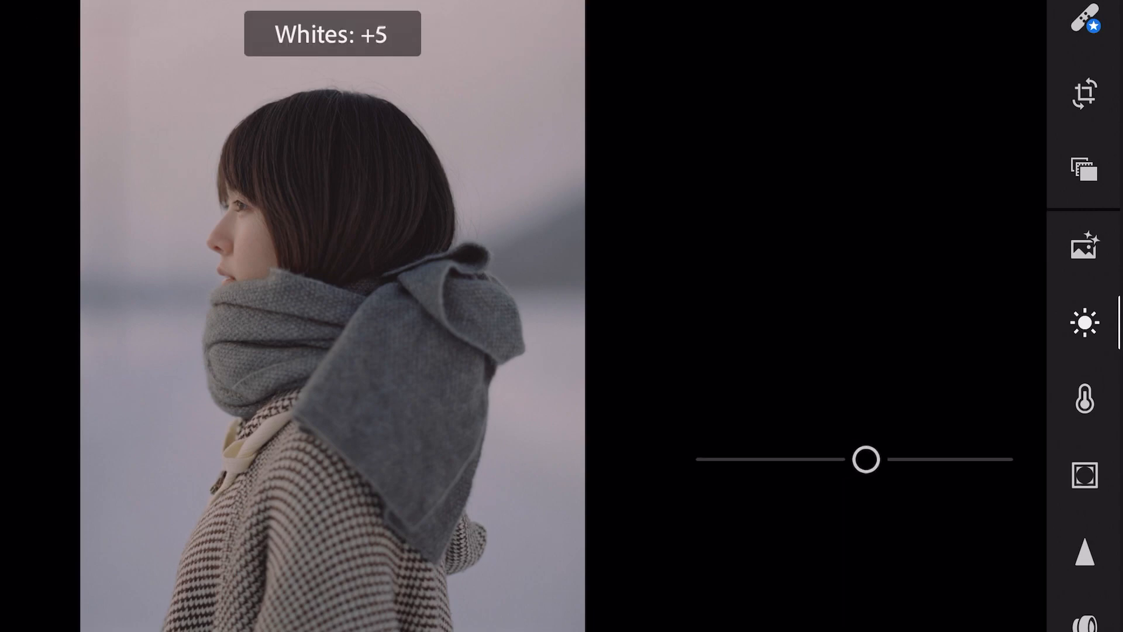
left_click_drag(866, 459, 878, 459)
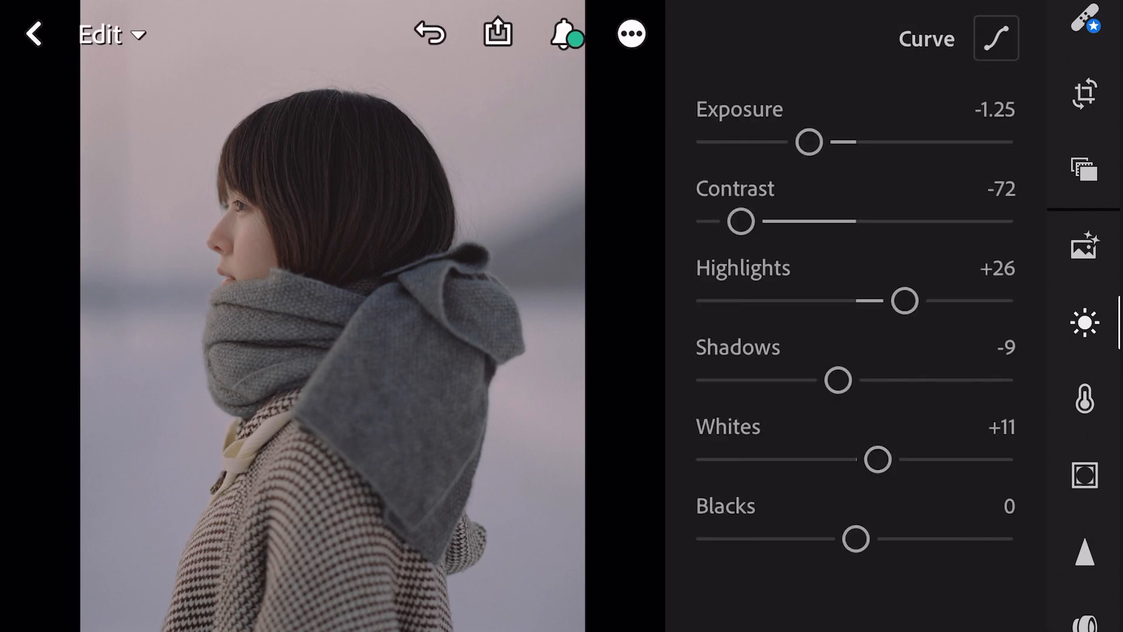
left_click_drag(854, 538, 872, 538)
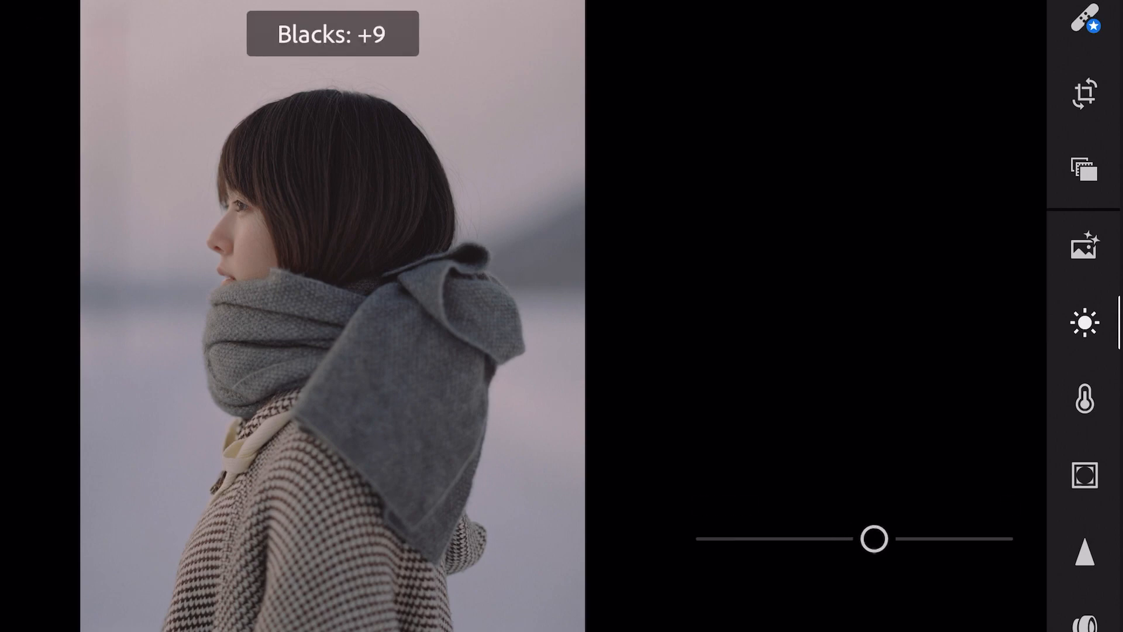
left_click_drag(873, 538, 905, 538)
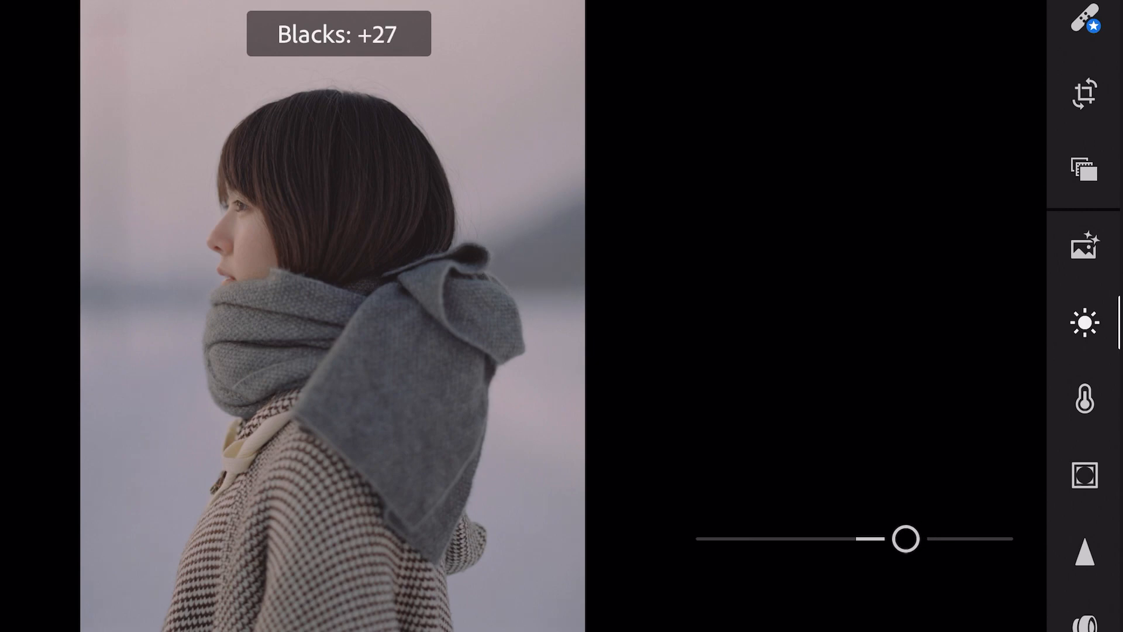
left_click_drag(906, 539, 889, 538)
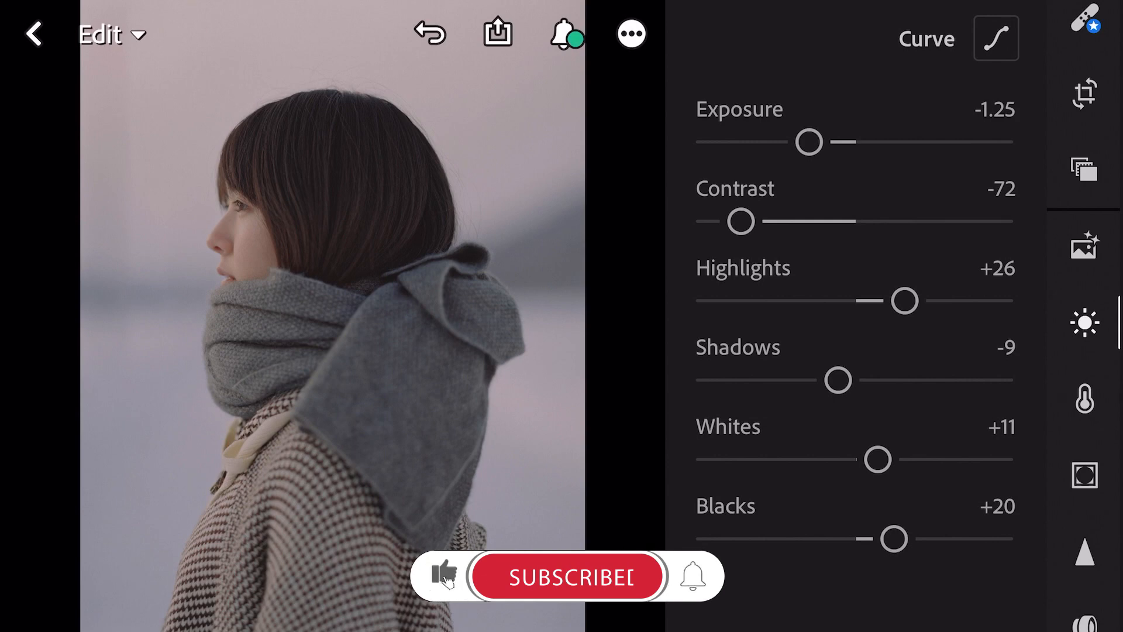
left_click(571, 575)
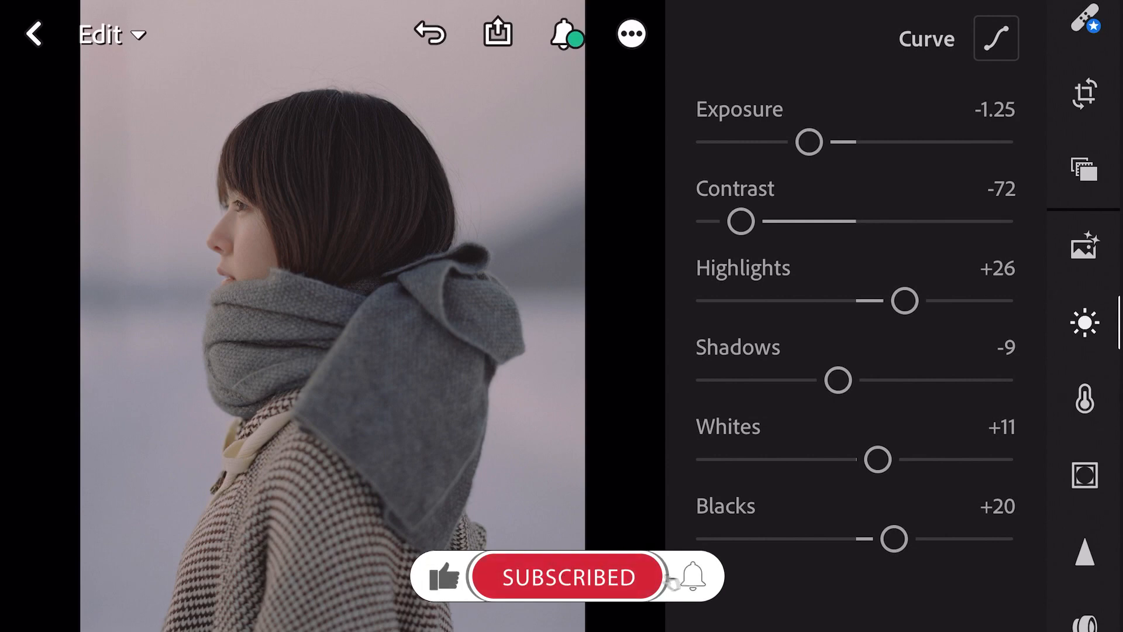
left_click(995, 36)
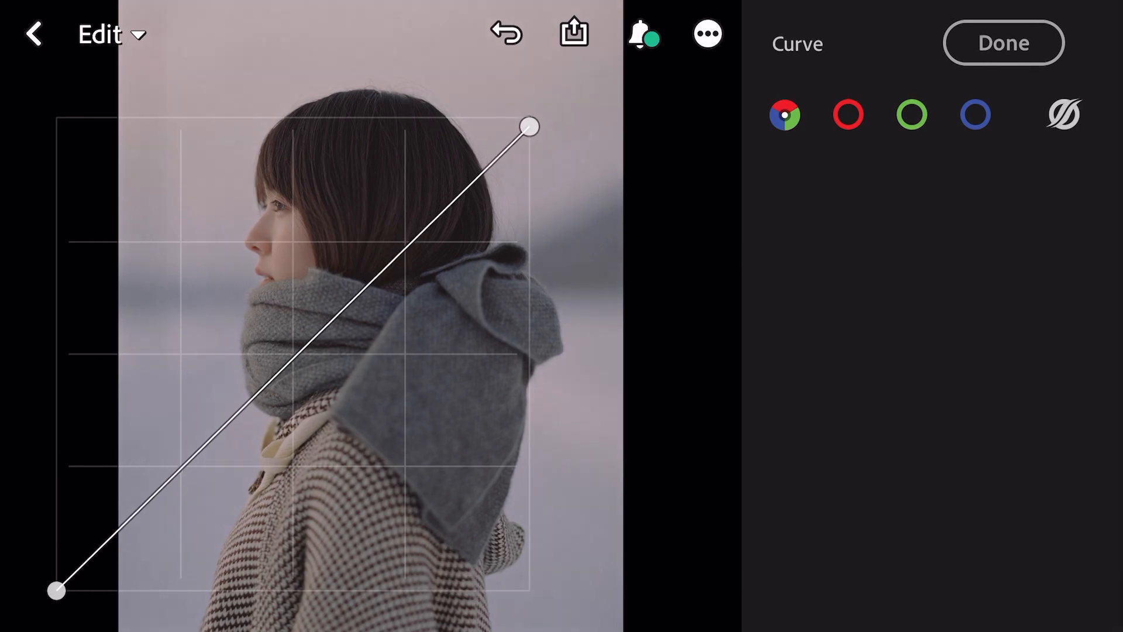
Lower the curve's white point, lift its black point and add a reshaped midtone point
left_click_drag(530, 126, 530, 155)
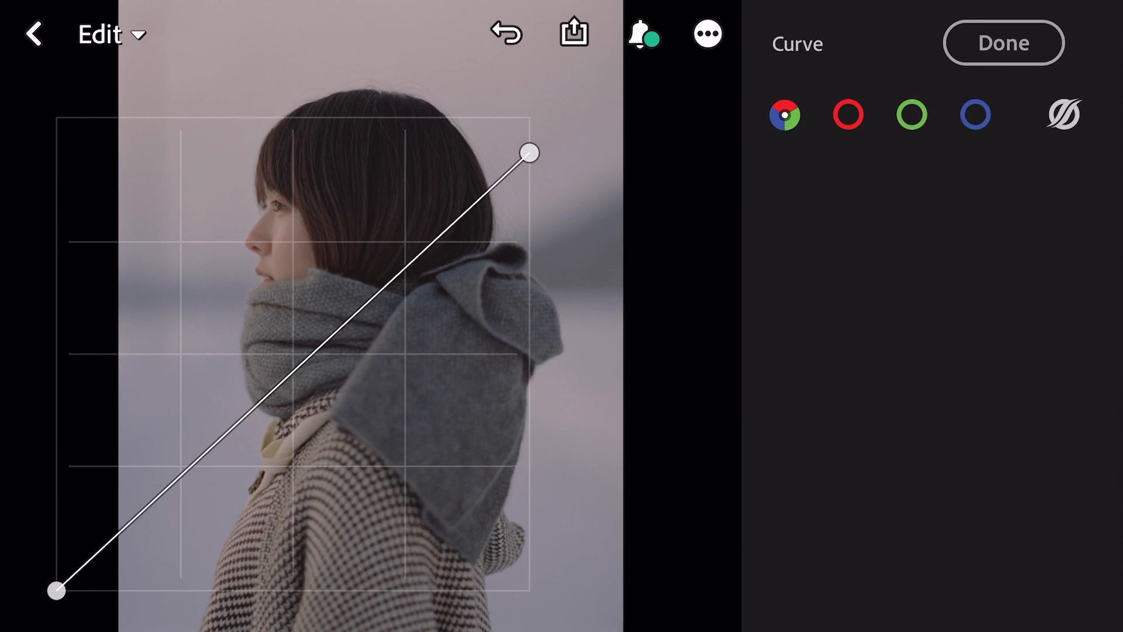
left_click_drag(55, 591, 55, 541)
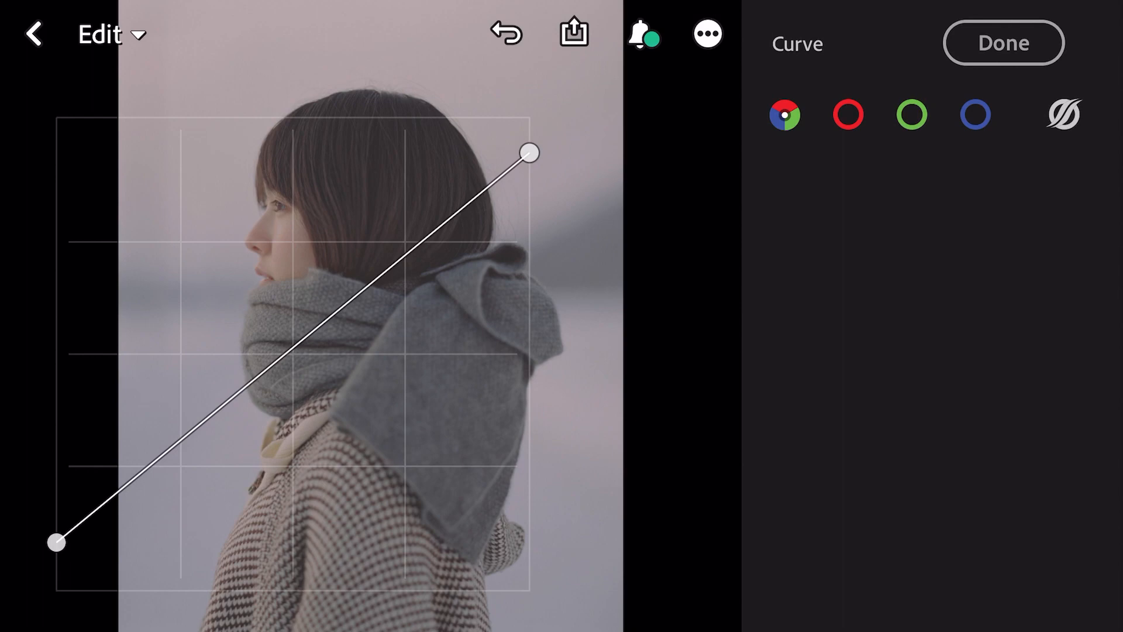
left_click(434, 250)
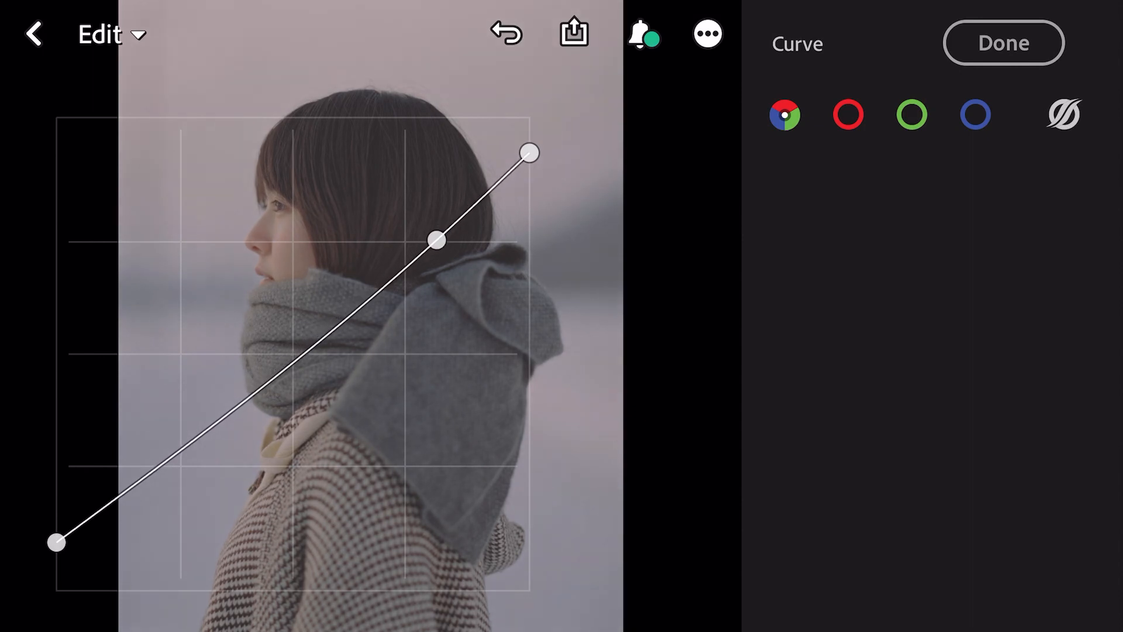
left_click_drag(436, 240, 426, 233)
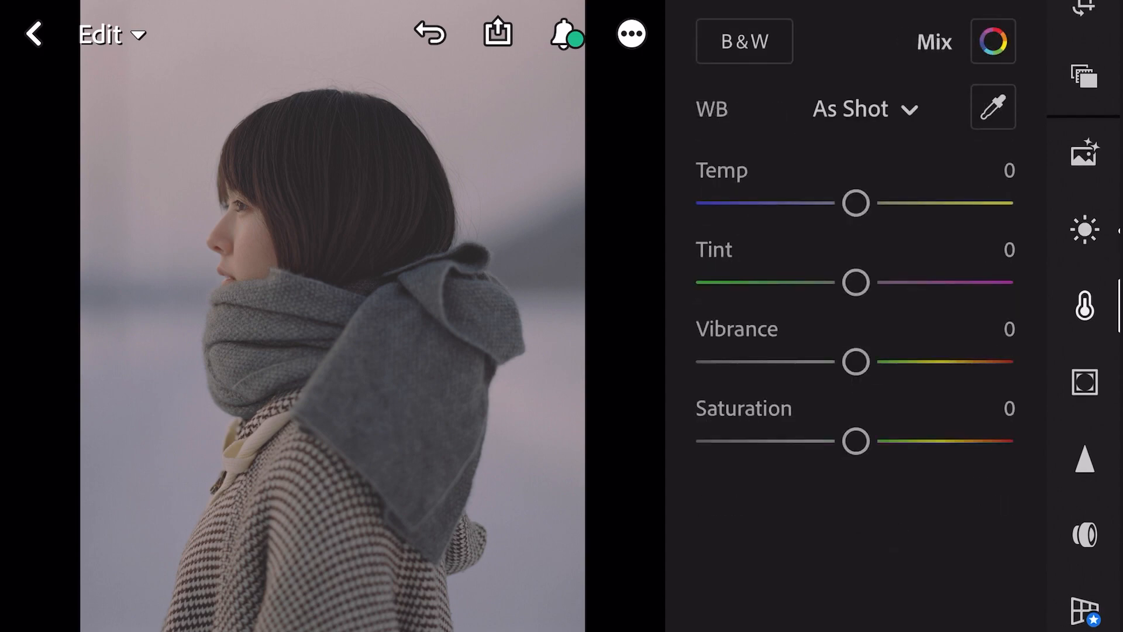
Set Temp to -22 and lower Saturation to about -14 in the Color panel
left_click_drag(856, 203, 848, 203)
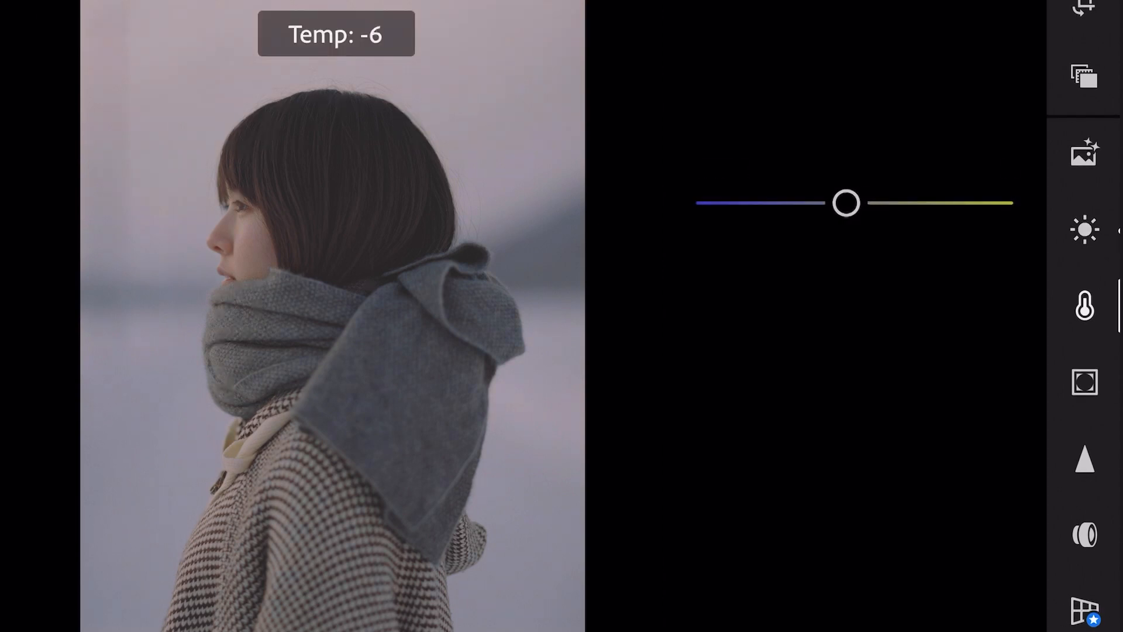
left_click_drag(847, 203, 824, 203)
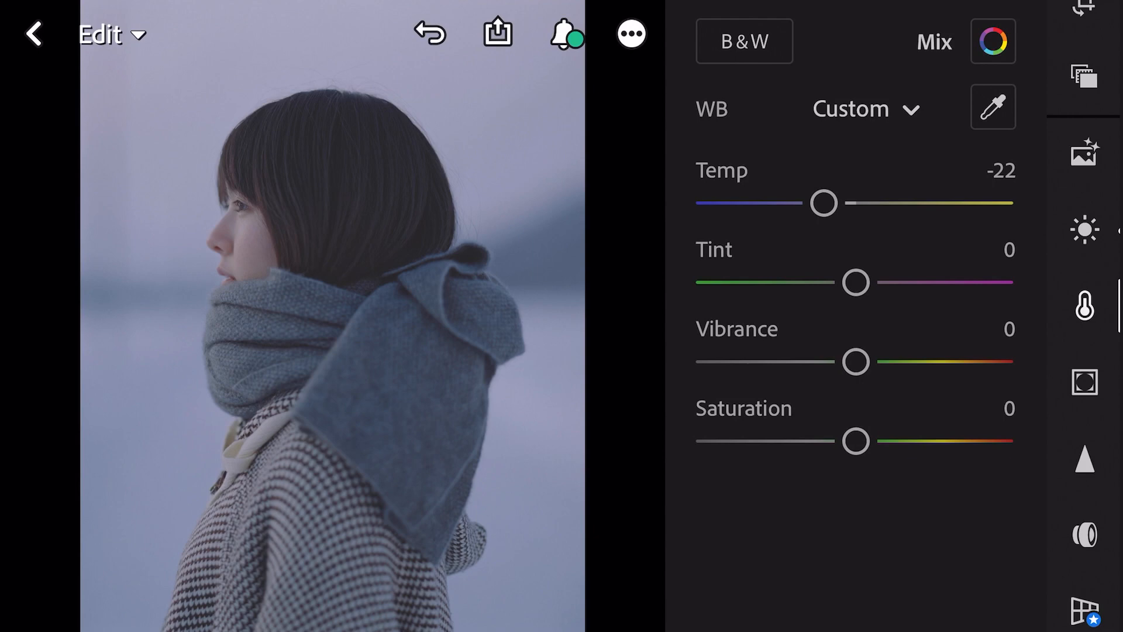
left_click_drag(855, 441, 835, 441)
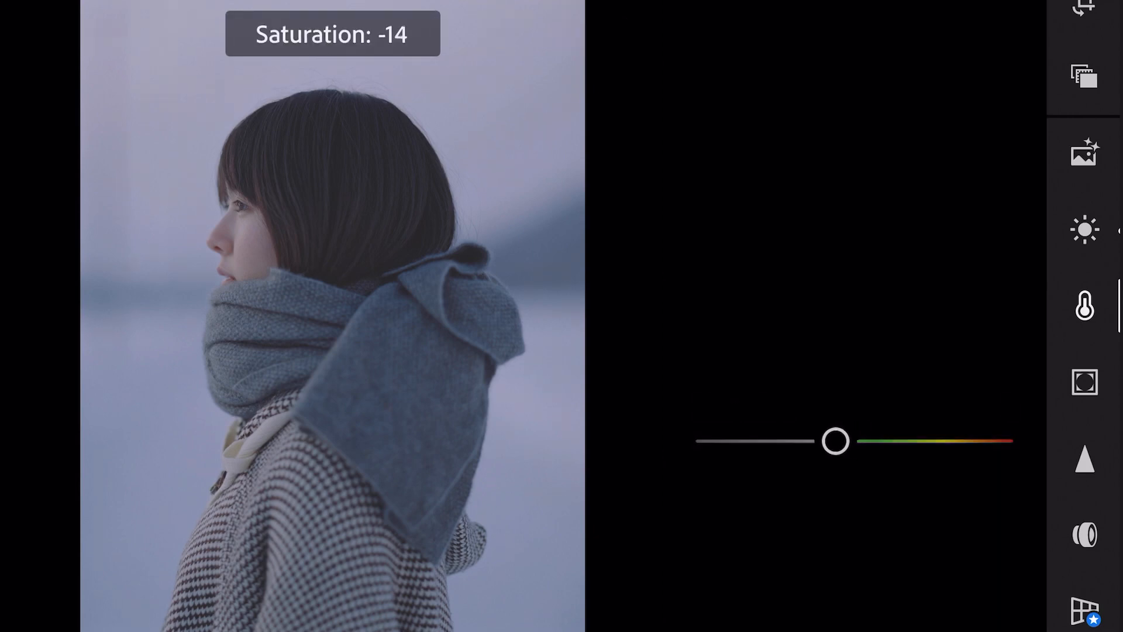
left_click_drag(835, 441, 831, 441)
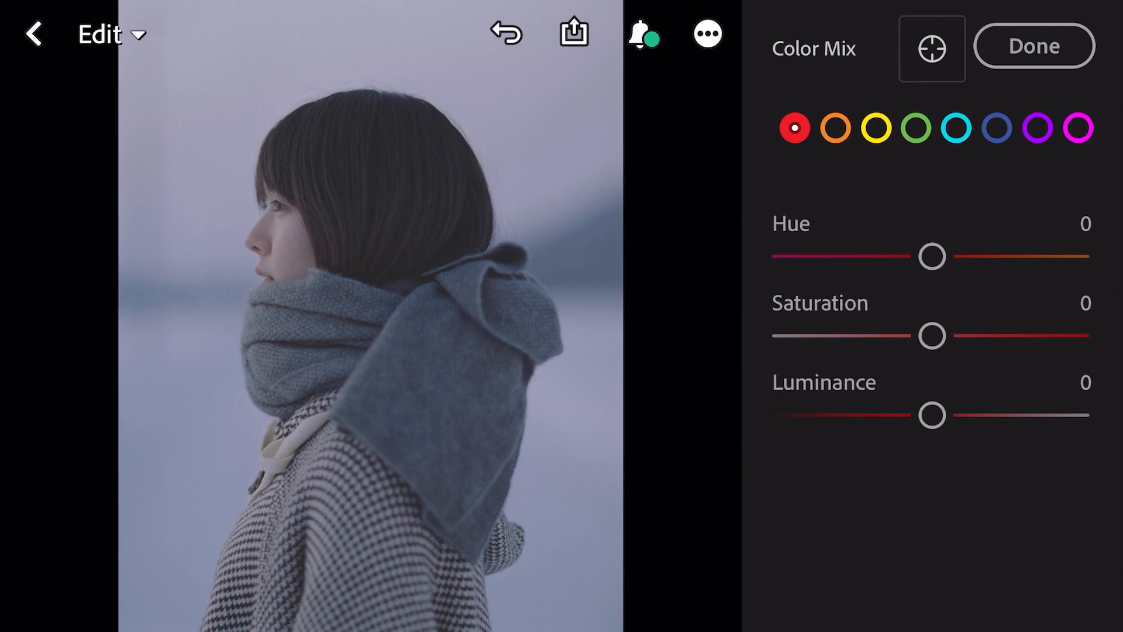
In Color Mix, set the oranges to Hue +11, Saturation +24, Luminance +35
left_click(835, 129)
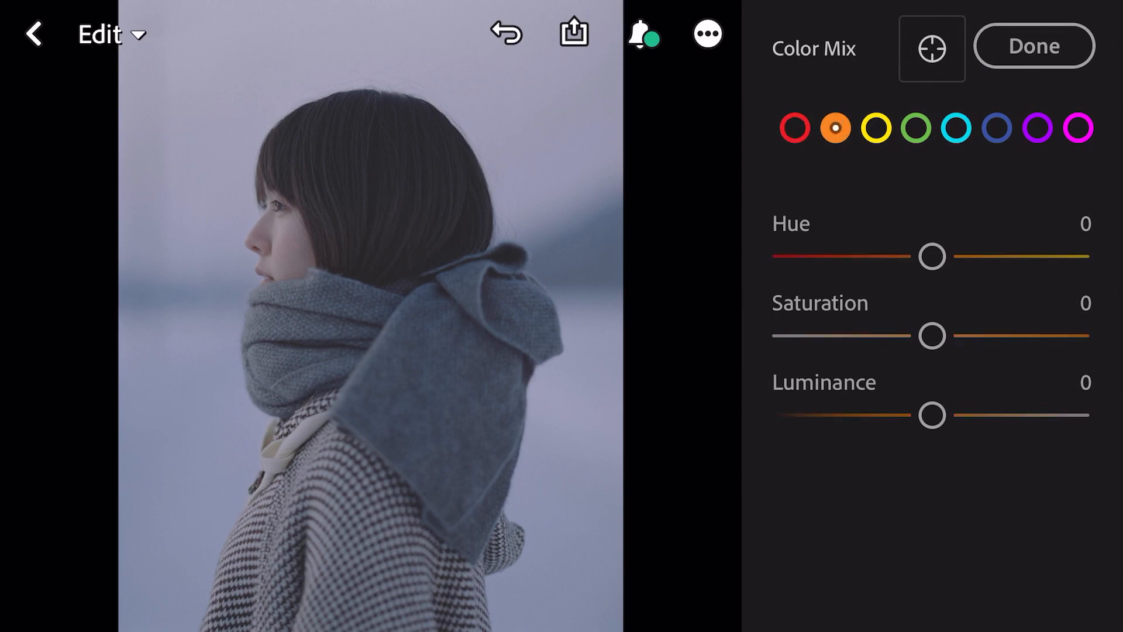
left_click_drag(930, 256, 947, 256)
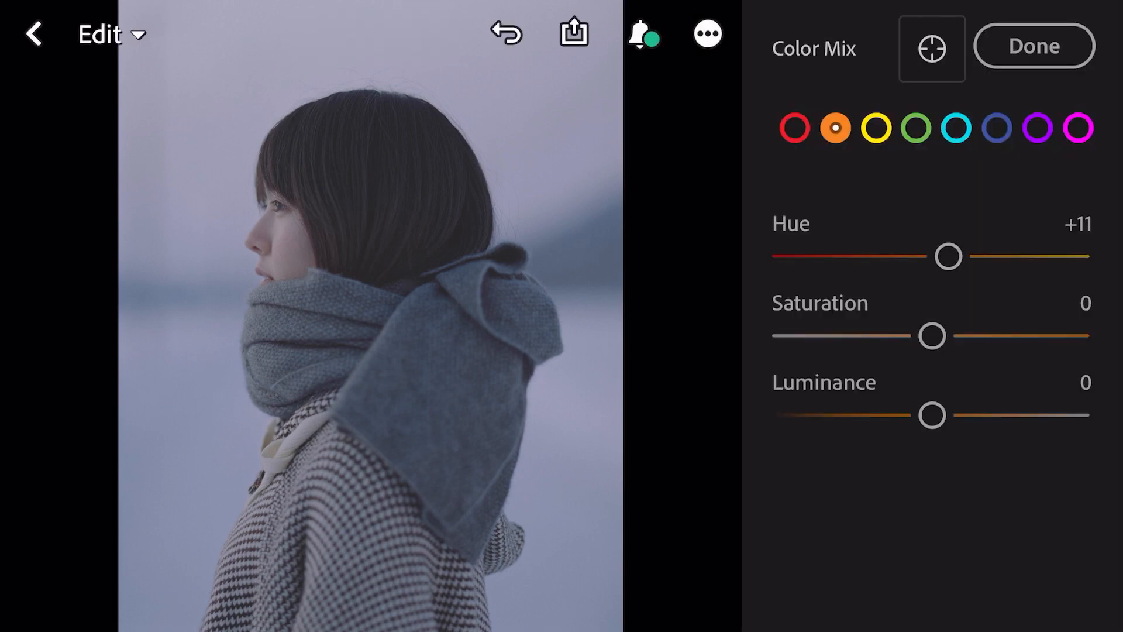
left_click_drag(933, 336, 967, 336)
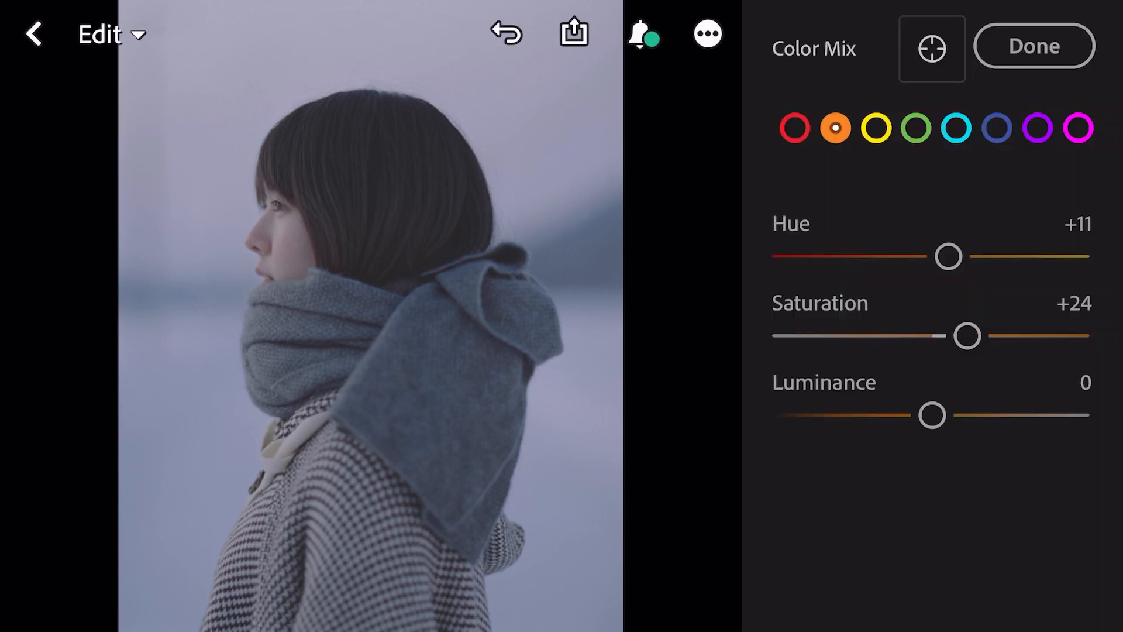
left_click_drag(933, 414, 984, 414)
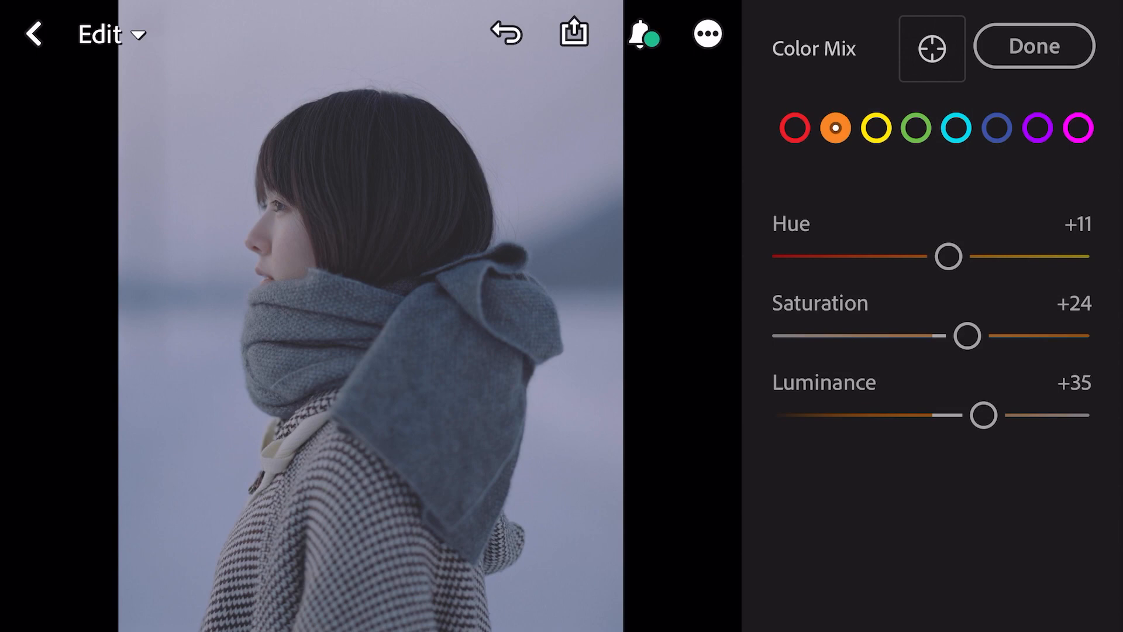
Set the greens to Hue +45, Saturation -58, Luminance -40
left_click(916, 128)
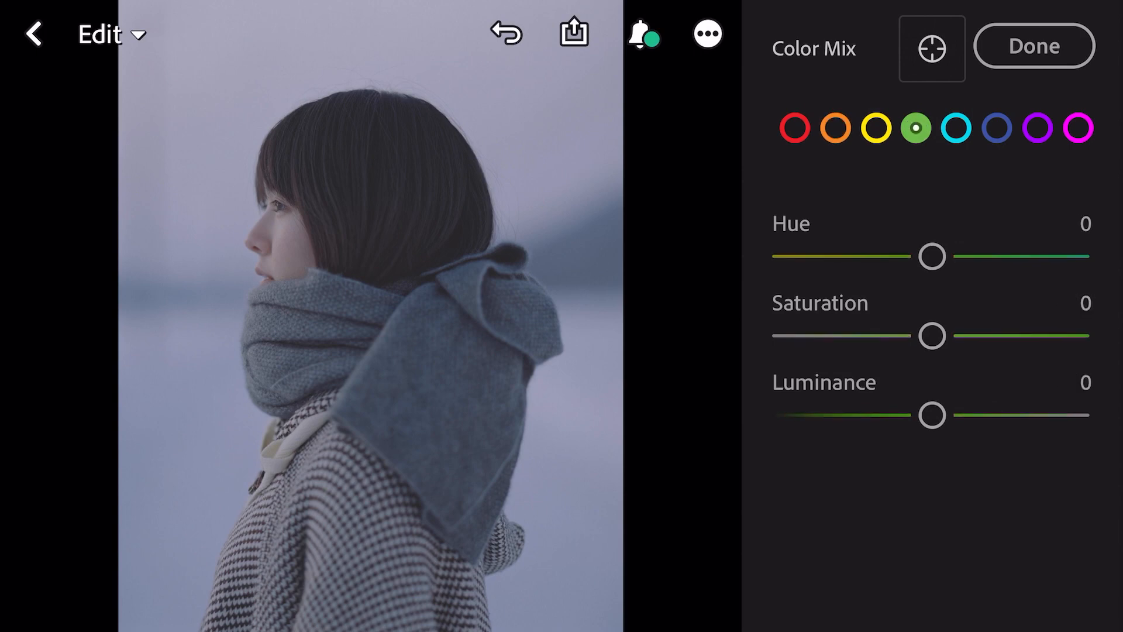
left_click_drag(930, 256, 996, 256)
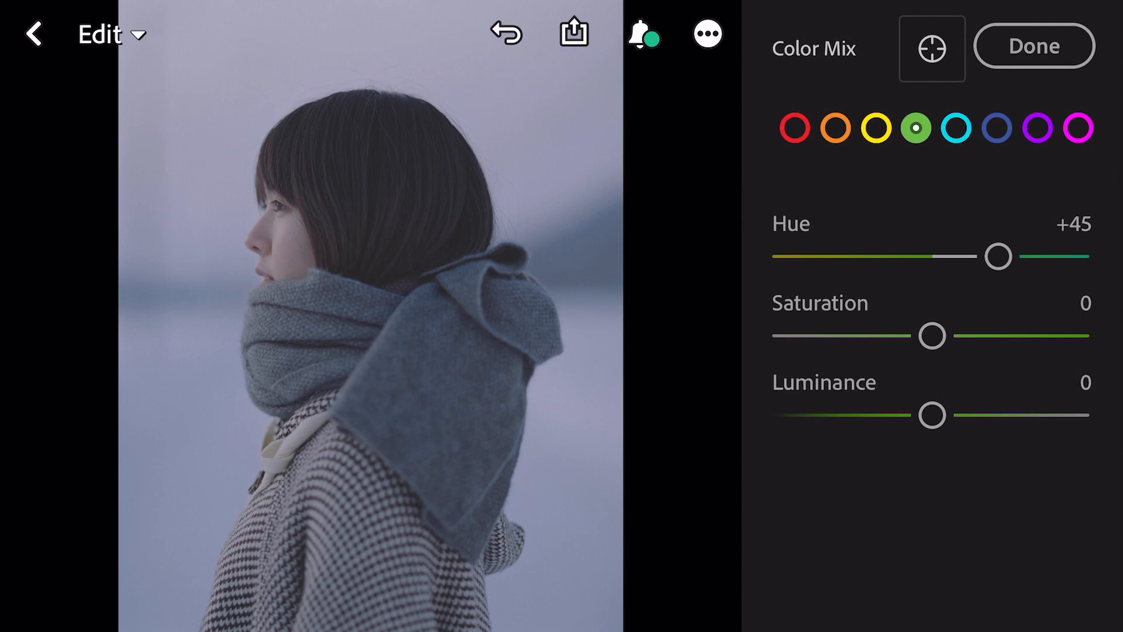
left_click_drag(932, 335, 847, 335)
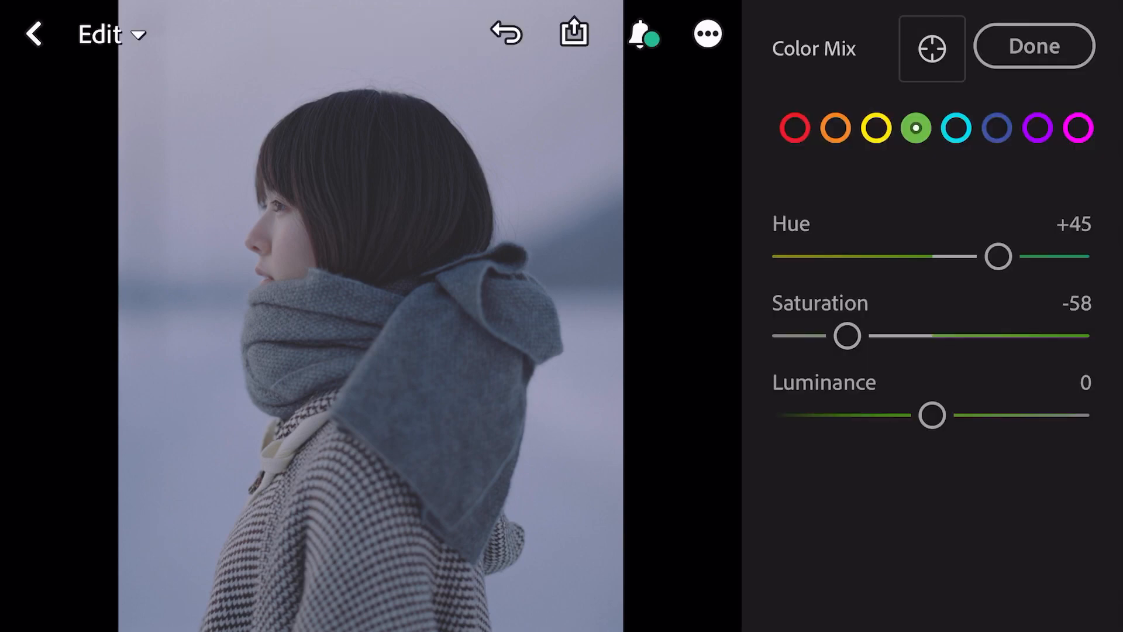
left_click_drag(932, 416, 926, 416)
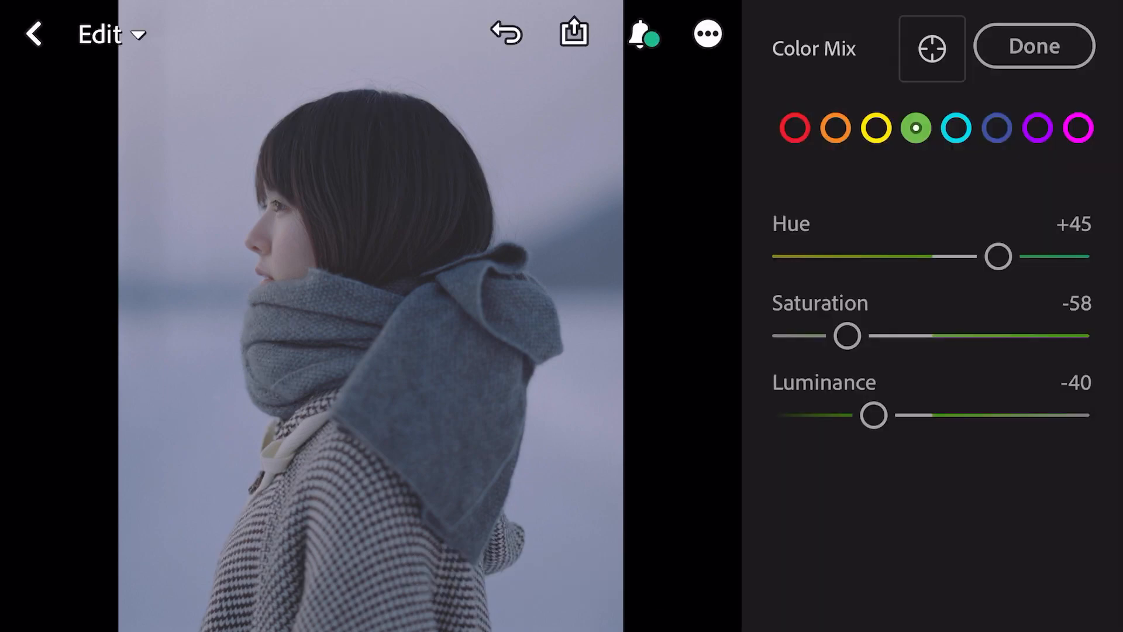
left_click(952, 131)
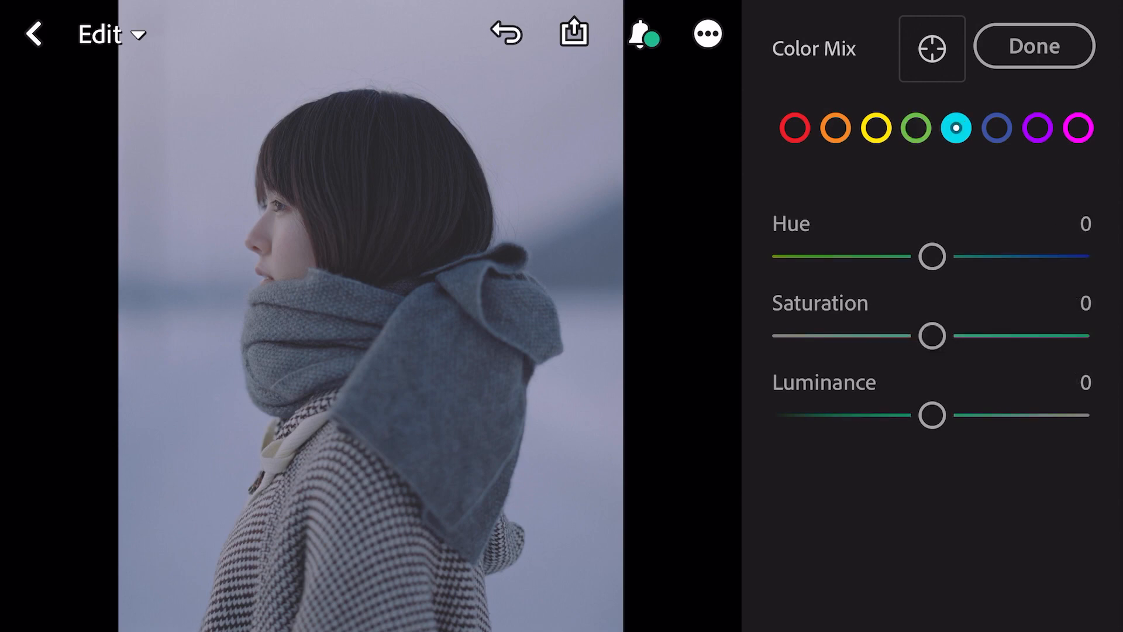
Set the aqua tones to Hue +15 and Luminance -18
left_click_drag(931, 256, 947, 256)
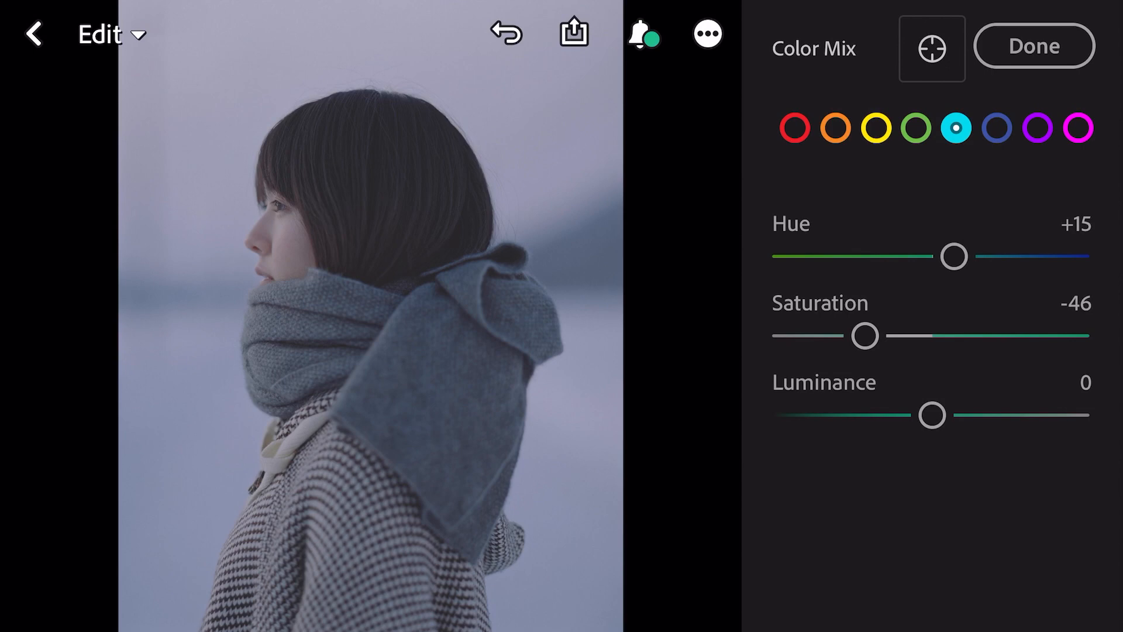
left_click_drag(933, 415, 904, 416)
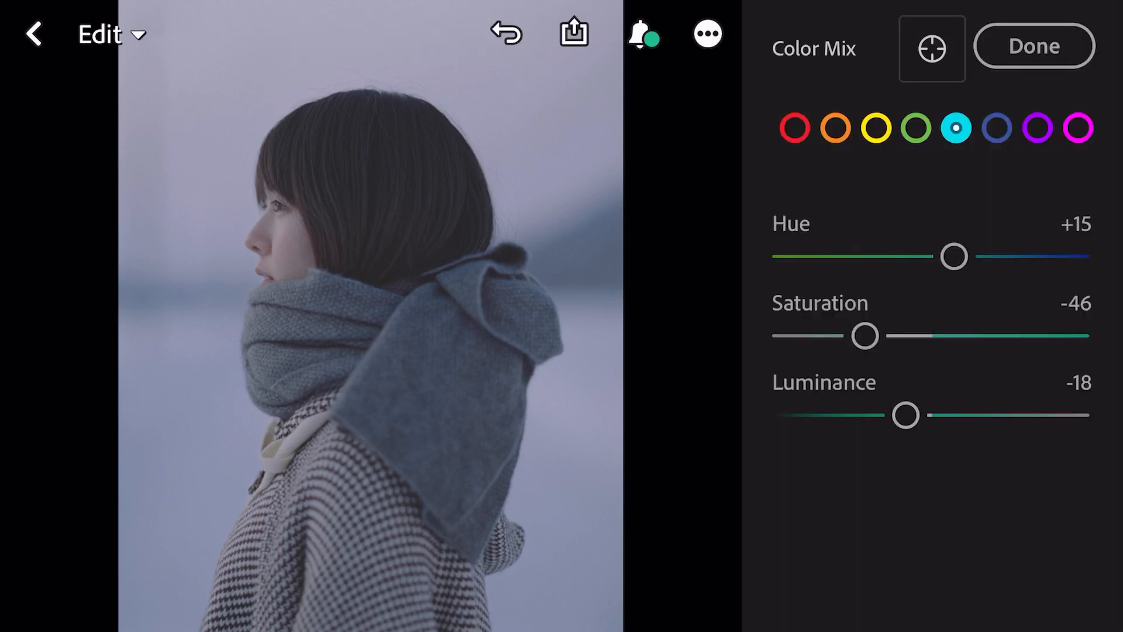
left_click(995, 129)
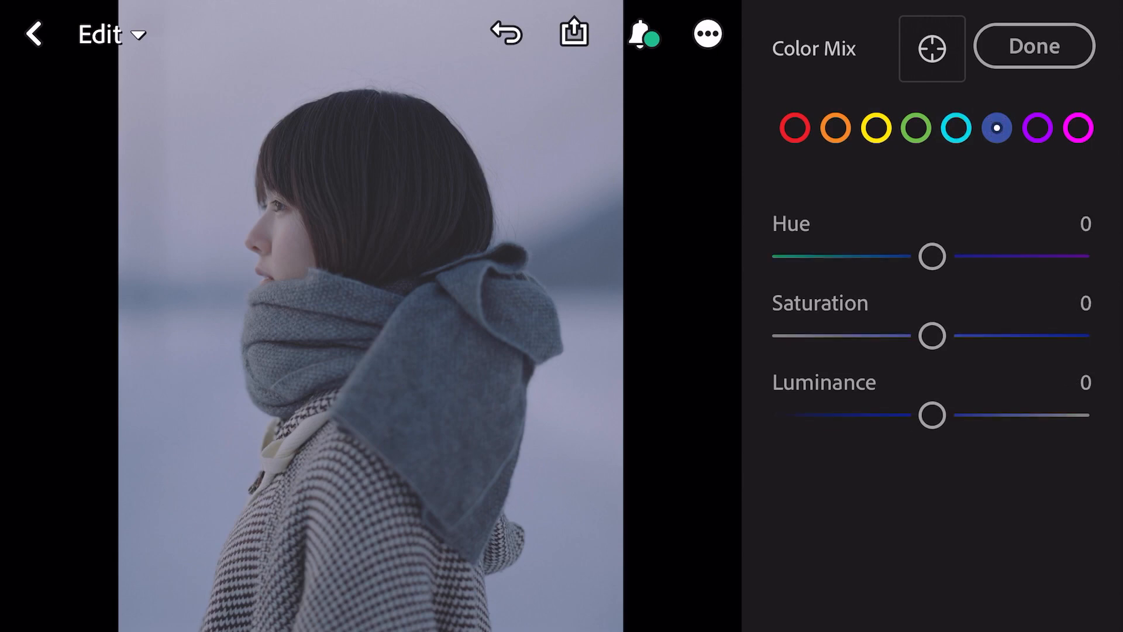
Set the blues to Hue +23, Saturation -21, Luminance -7
left_click_drag(932, 256, 940, 256)
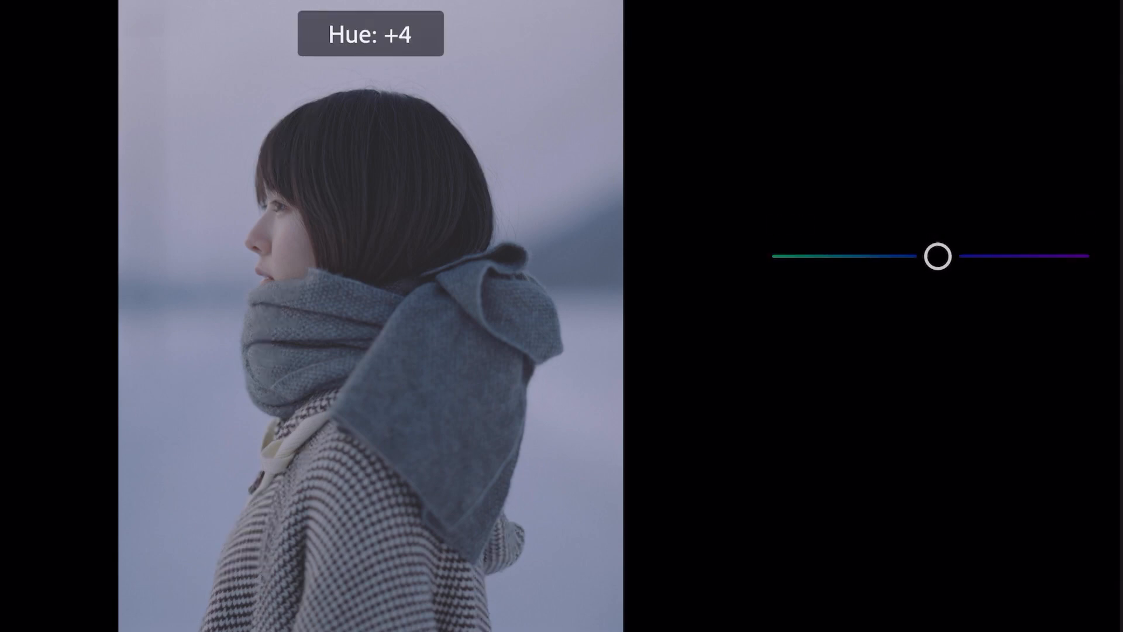
left_click_drag(940, 256, 965, 256)
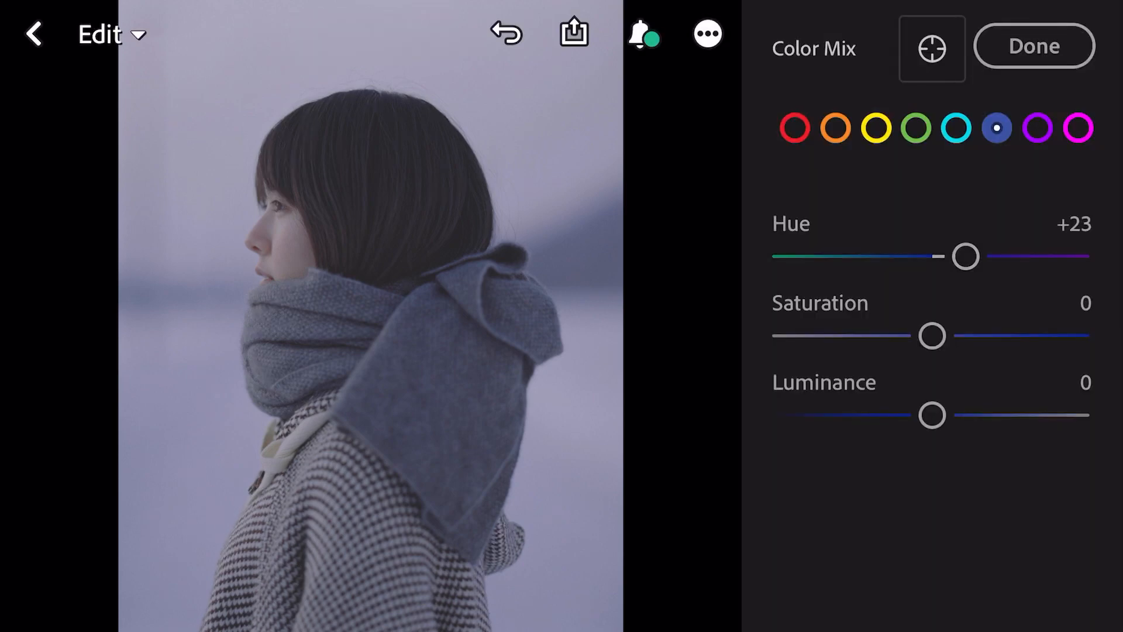
left_click_drag(932, 335, 923, 335)
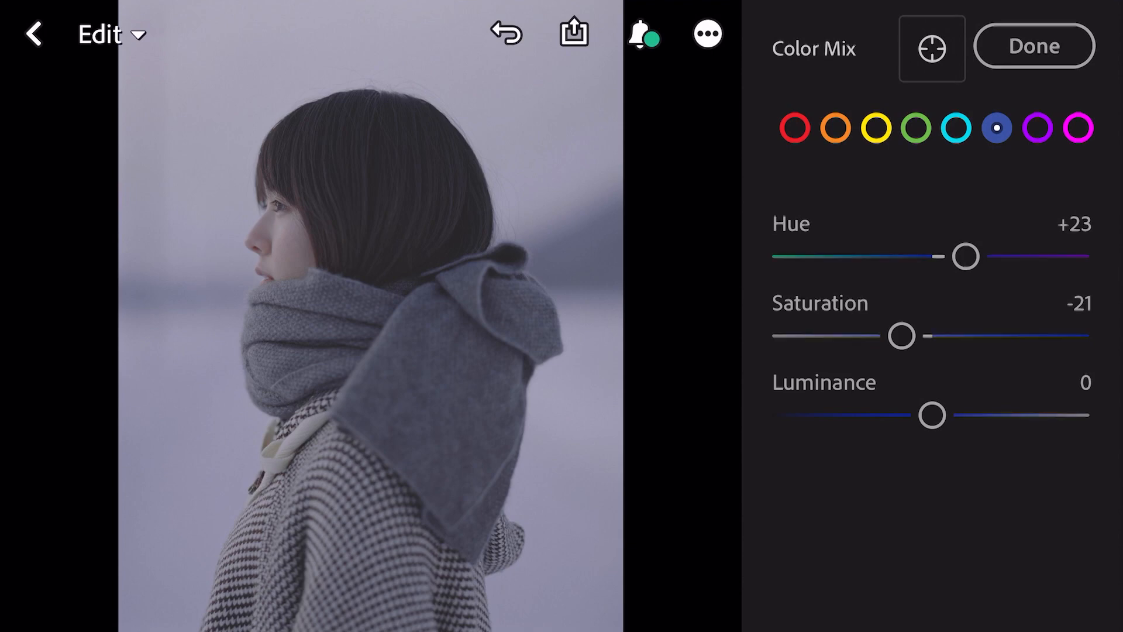
left_click_drag(933, 415, 923, 416)
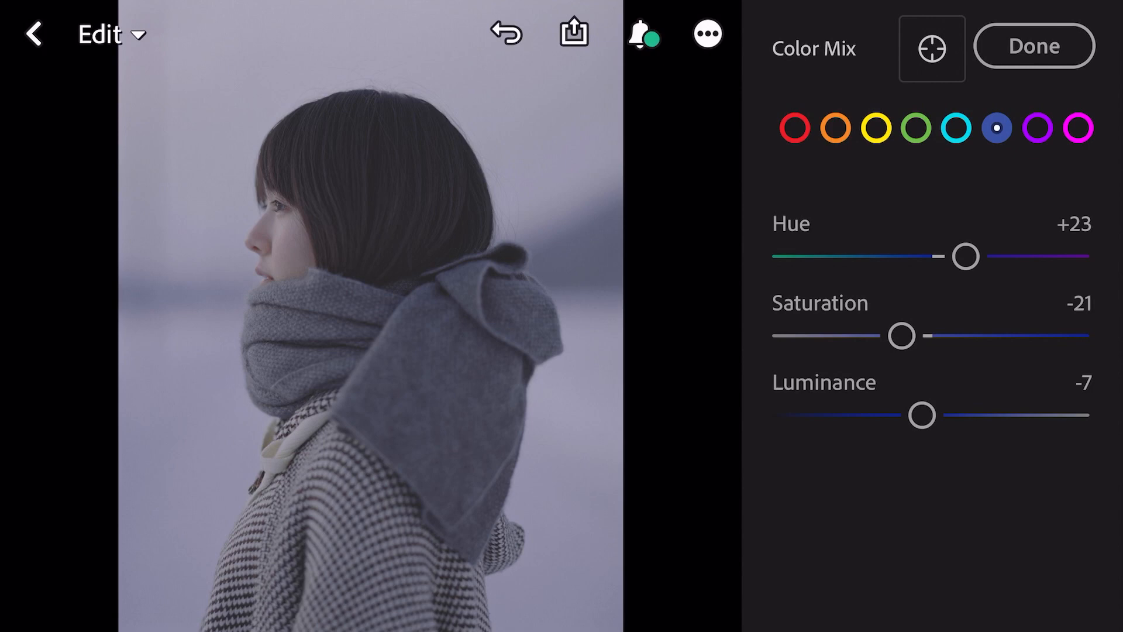
left_click(1037, 128)
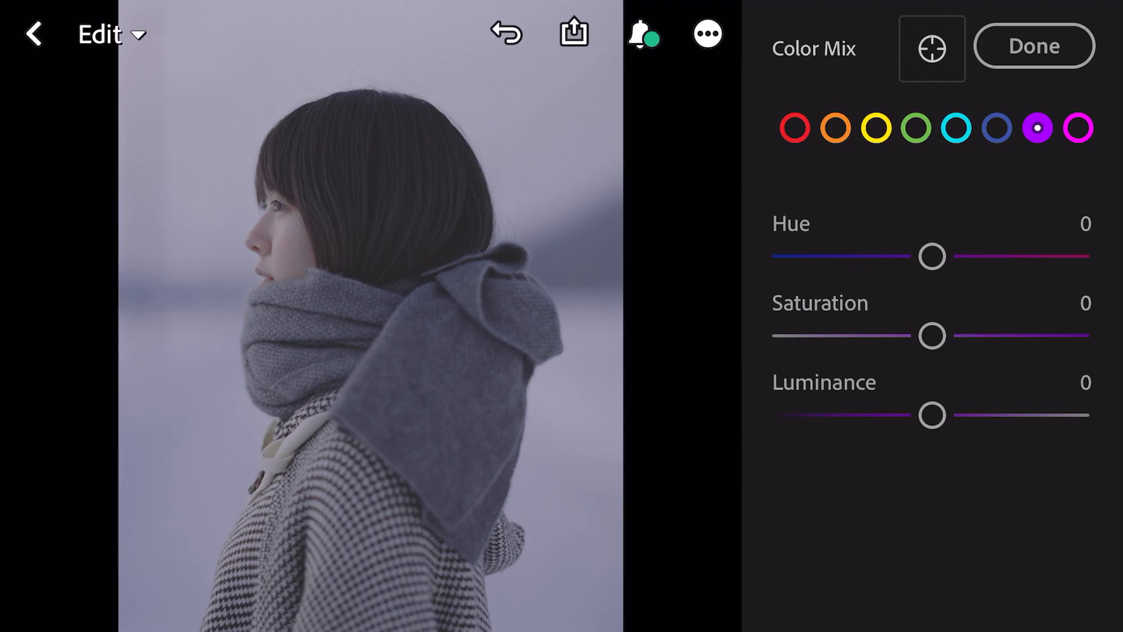
Set the purples to Hue -25, Saturation +4, Luminance +51
left_click_drag(932, 256, 904, 256)
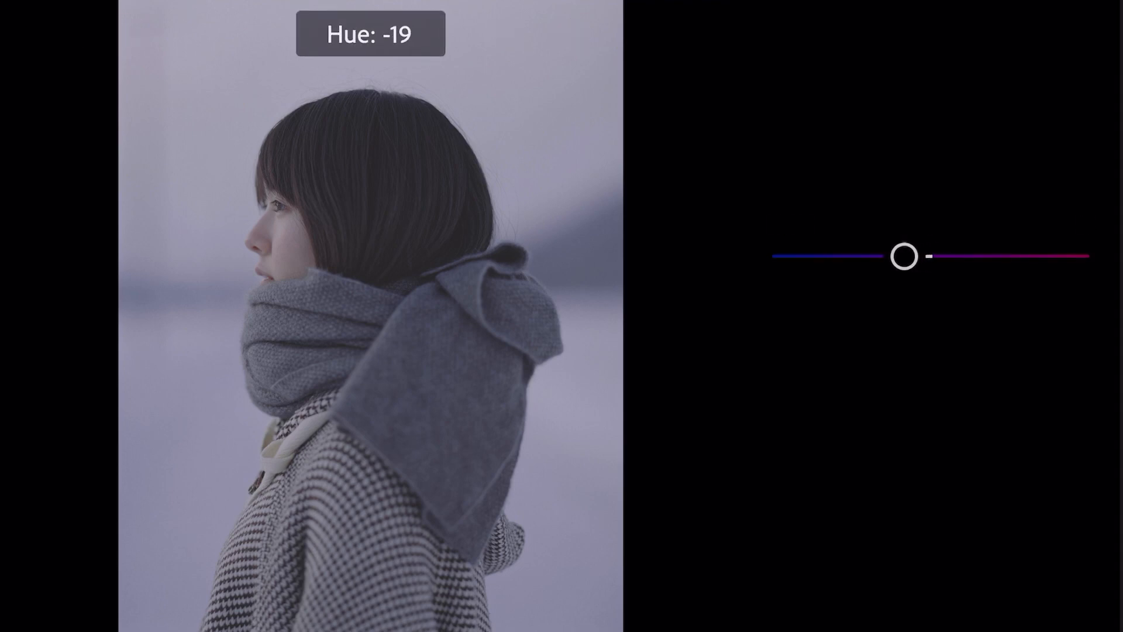
left_click_drag(904, 257, 895, 257)
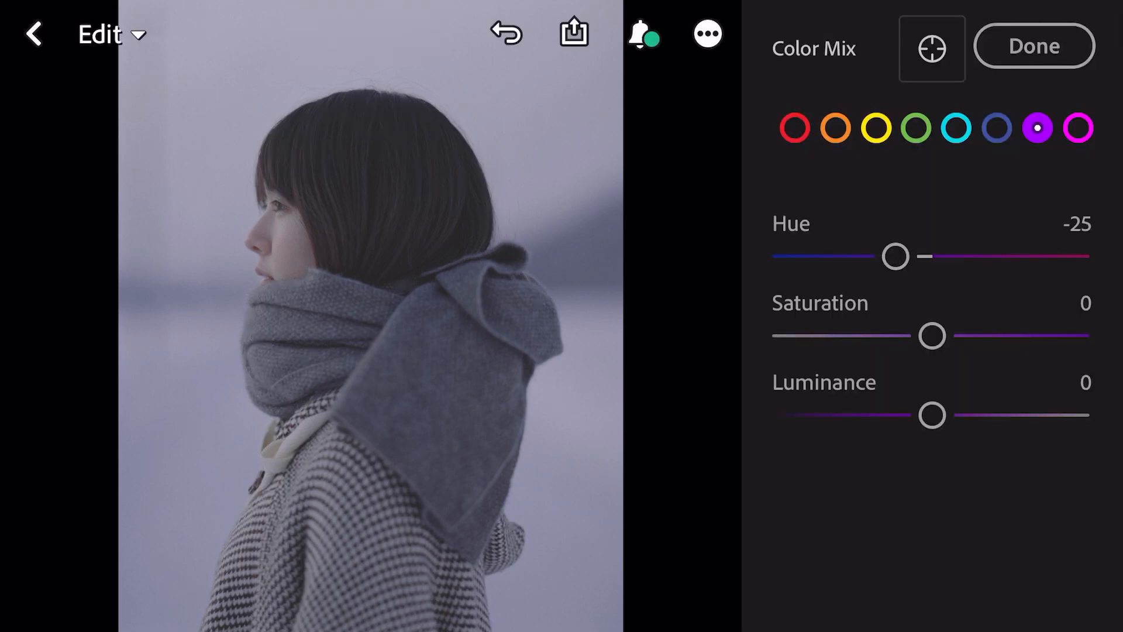
left_click_drag(931, 336, 940, 335)
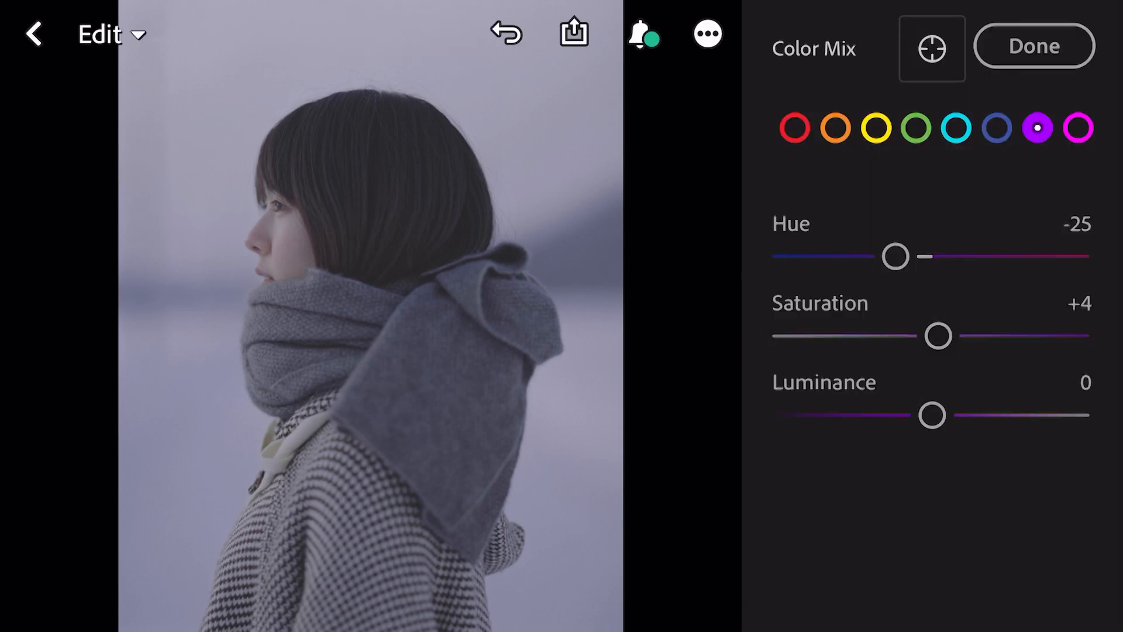
left_click_drag(932, 414, 1006, 415)
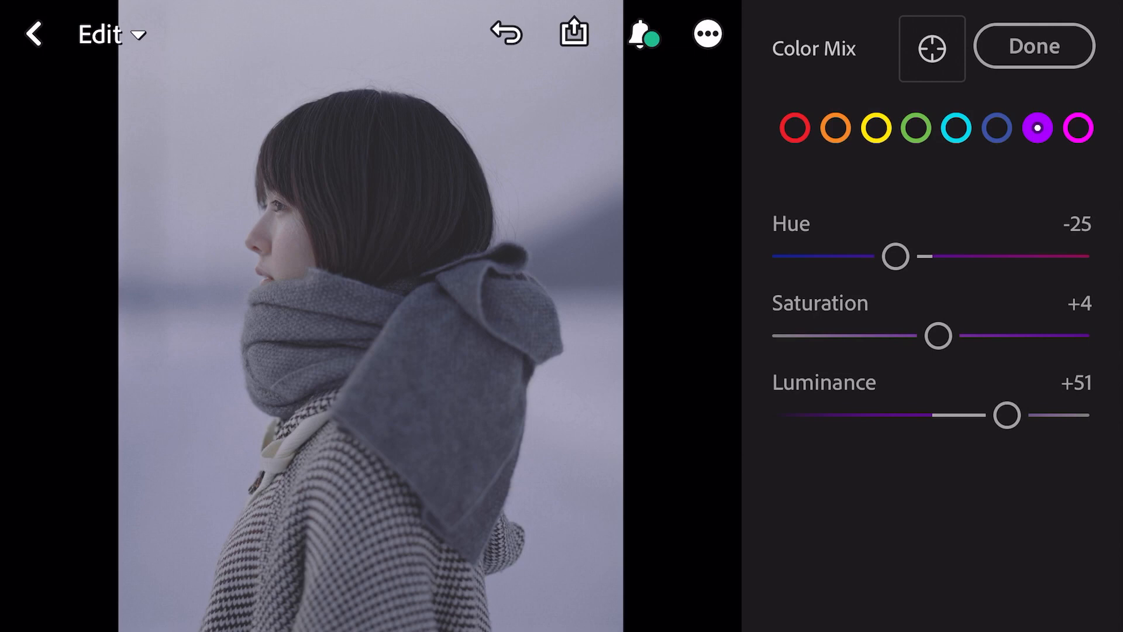
left_click(1077, 126)
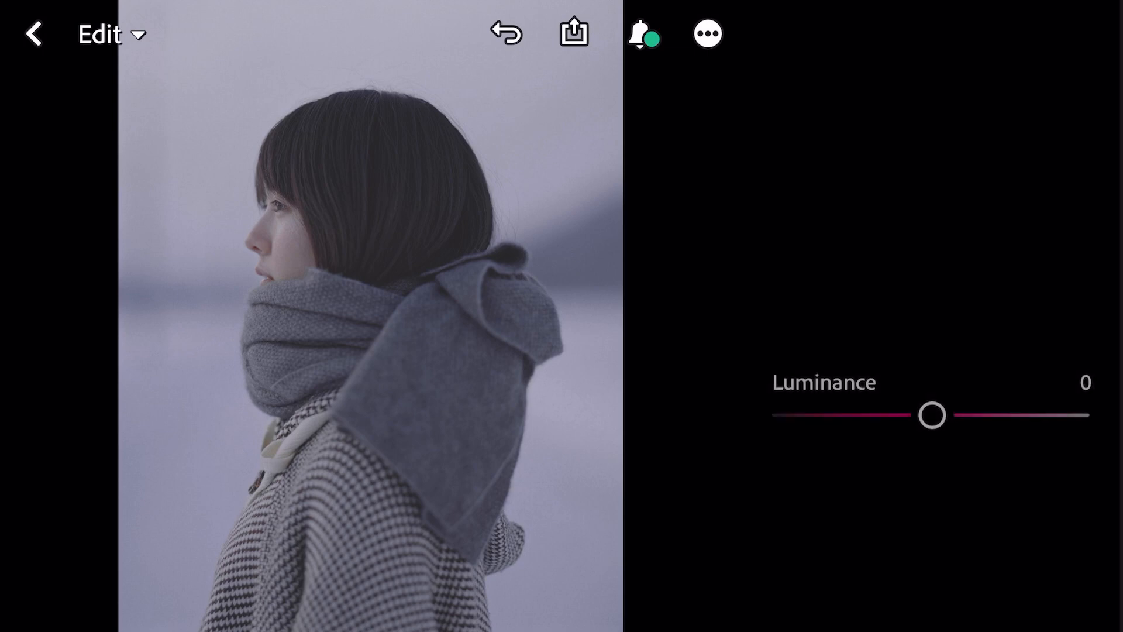
Raise the luminance of the magenta tones
left_click_drag(932, 415, 968, 414)
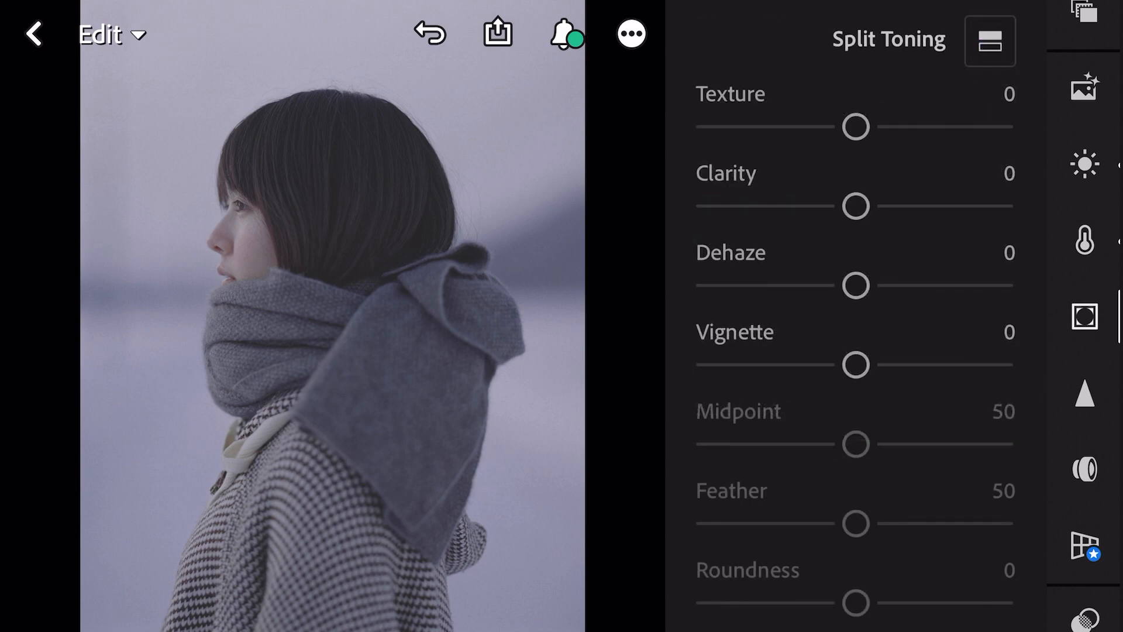
Raise Clarity to about +21 on the portrait, then move on to split toning
left_click_drag(854, 206, 882, 206)
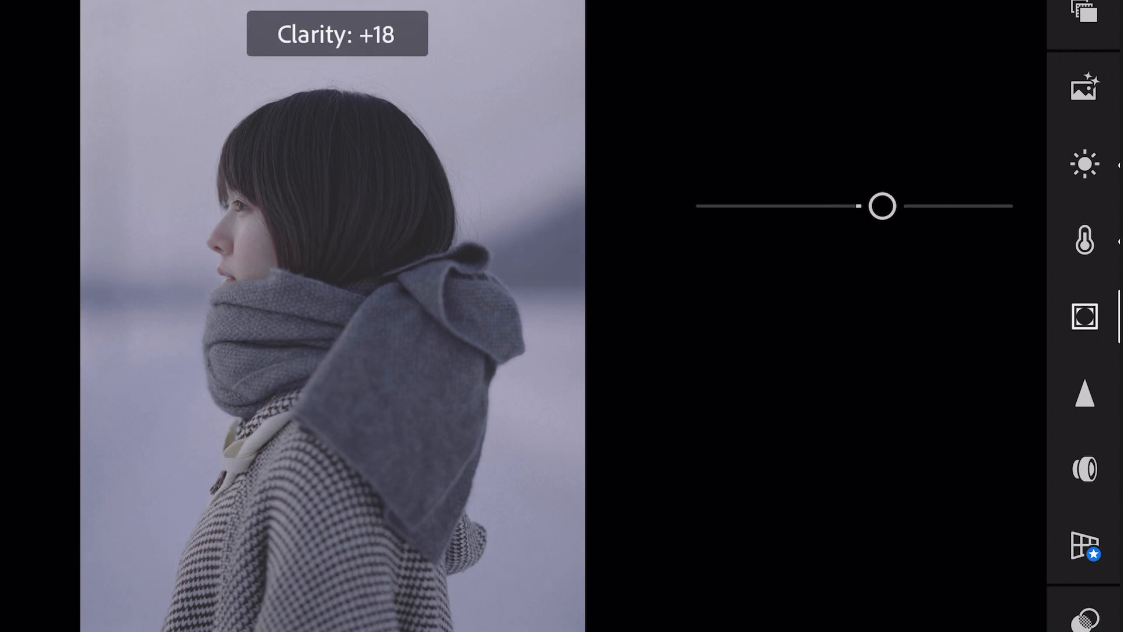
left_click_drag(880, 206, 890, 206)
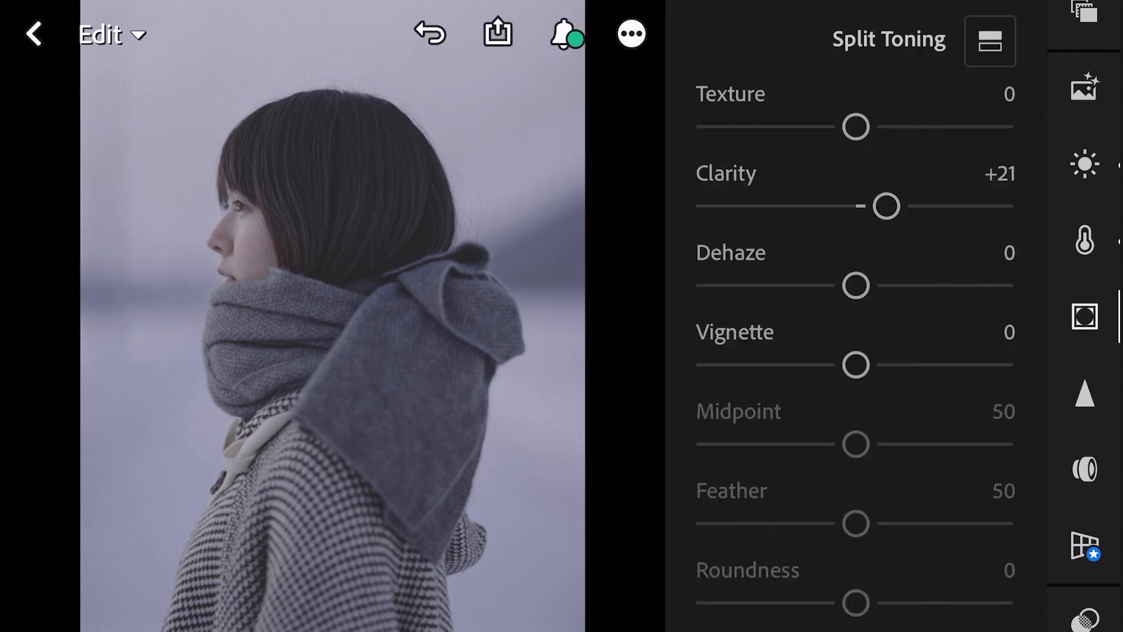
left_click(989, 42)
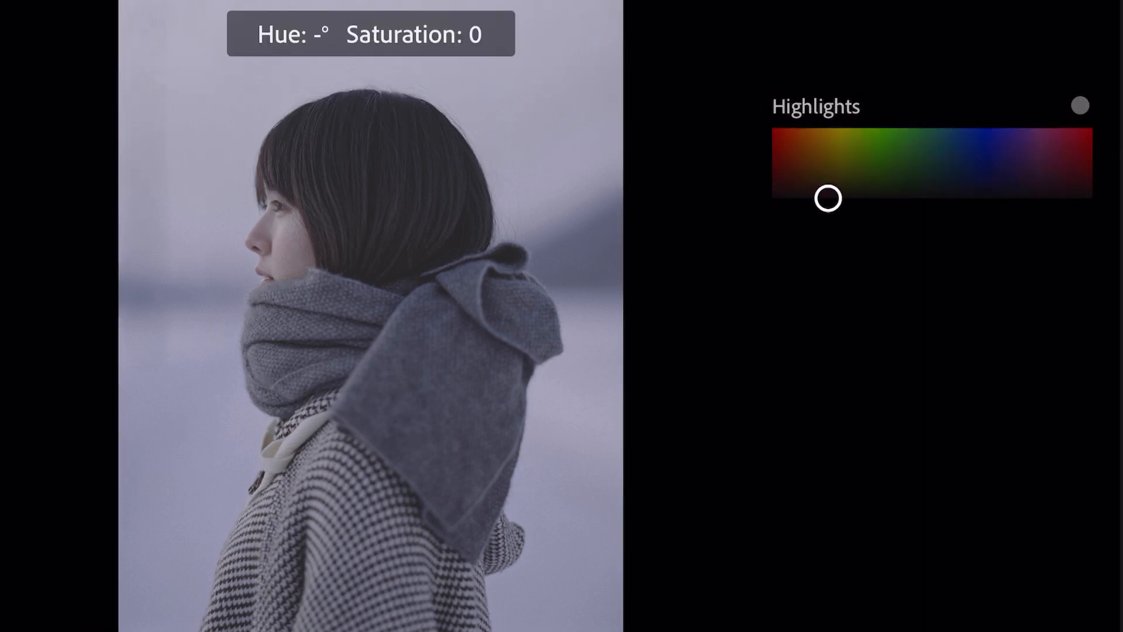
Tint the highlights blue in Split Toning at hue 229°, saturation 20
left_click_drag(828, 199, 950, 182)
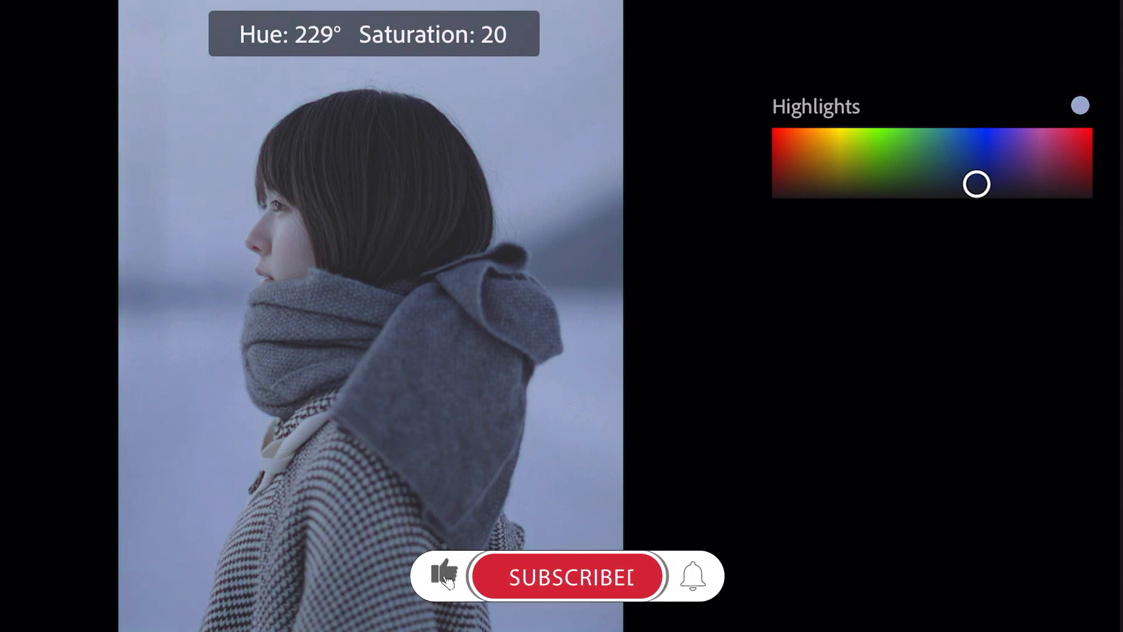
left_click(566, 576)
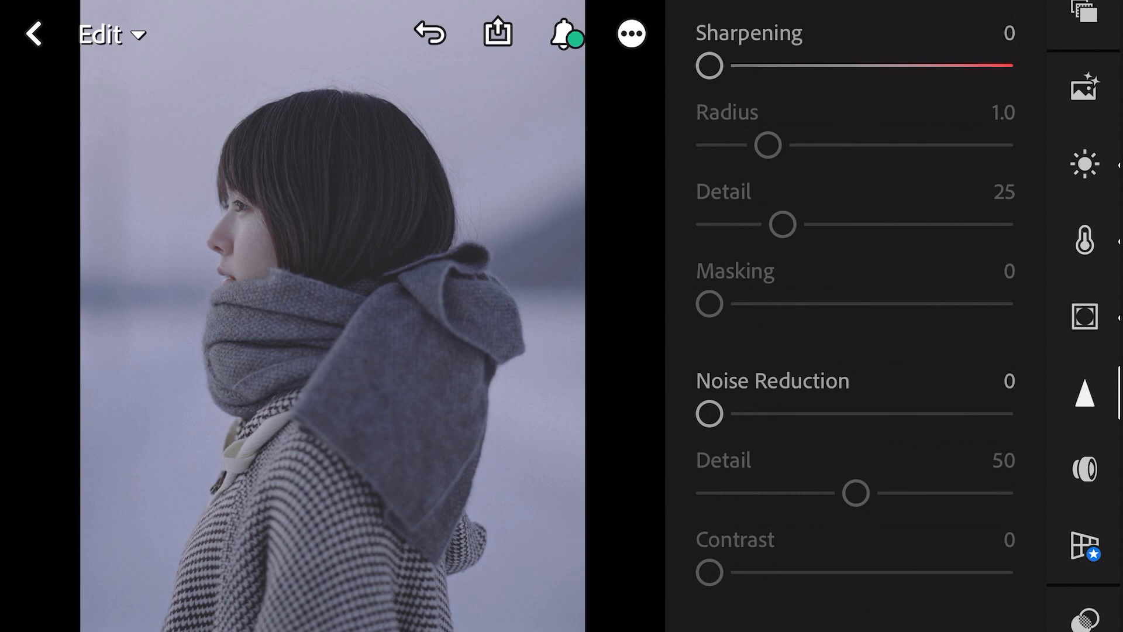
Raise Sharpening to 24 in Detail and bring up the more-options menu
left_click_drag(705, 66, 738, 66)
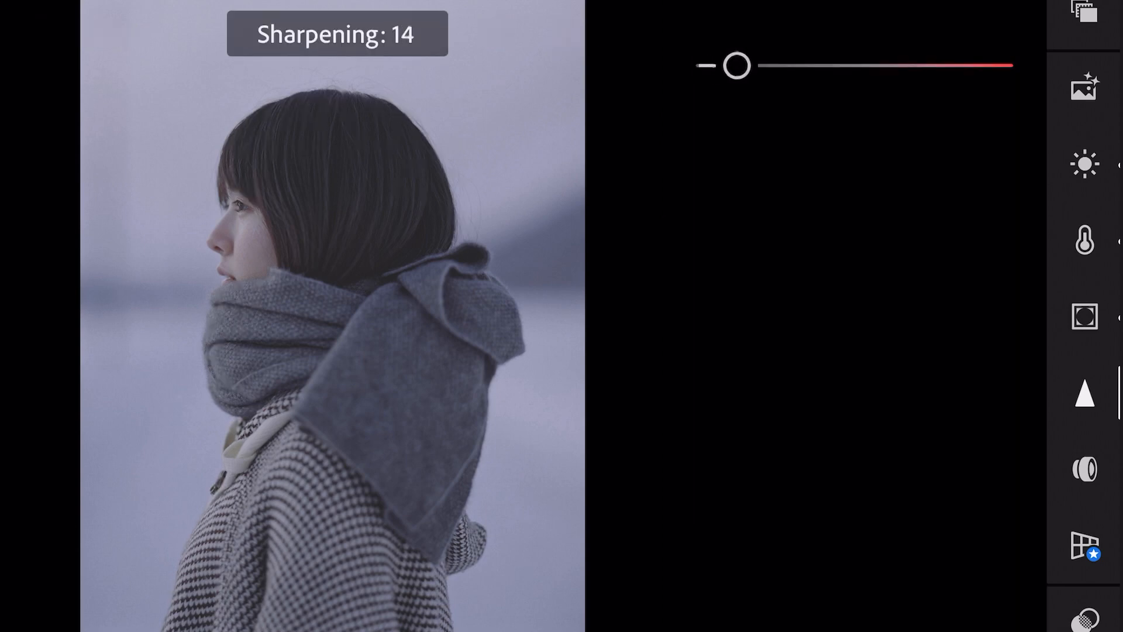
left_click_drag(735, 66, 761, 65)
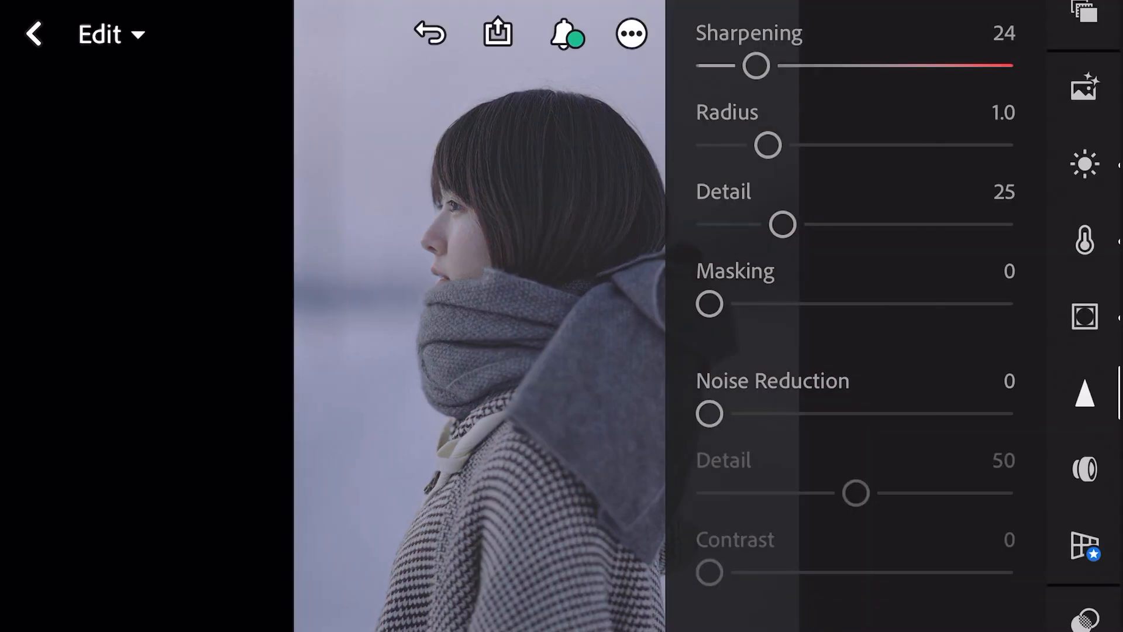
left_click(629, 33)
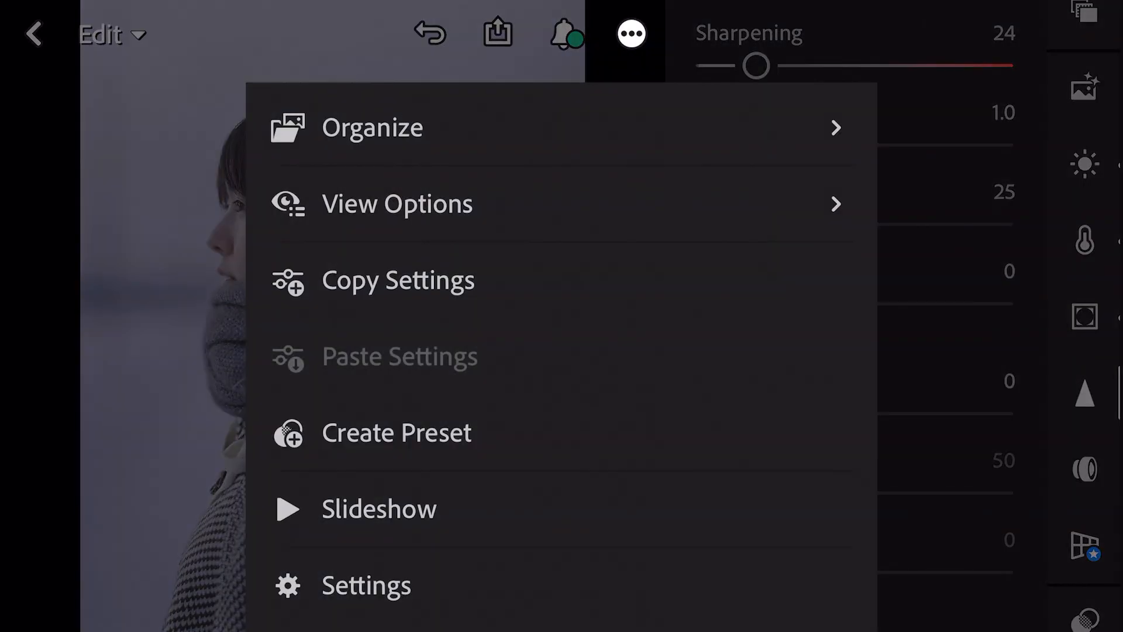
Create a new user preset named 'Japanese blue' from the current grading
left_click(390, 433)
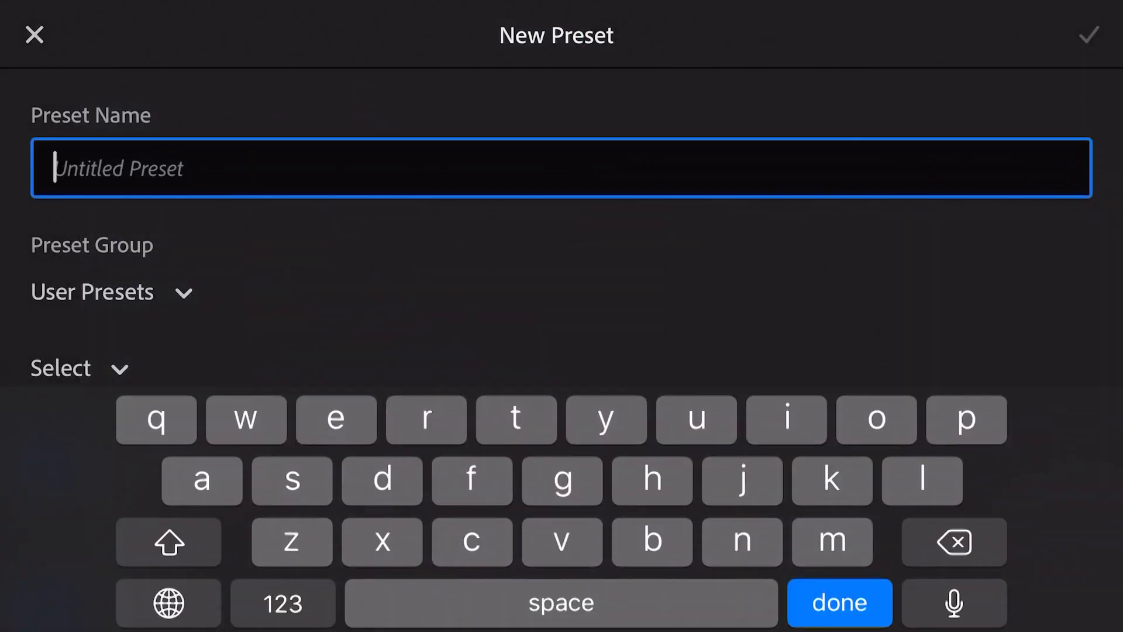
type("jap")
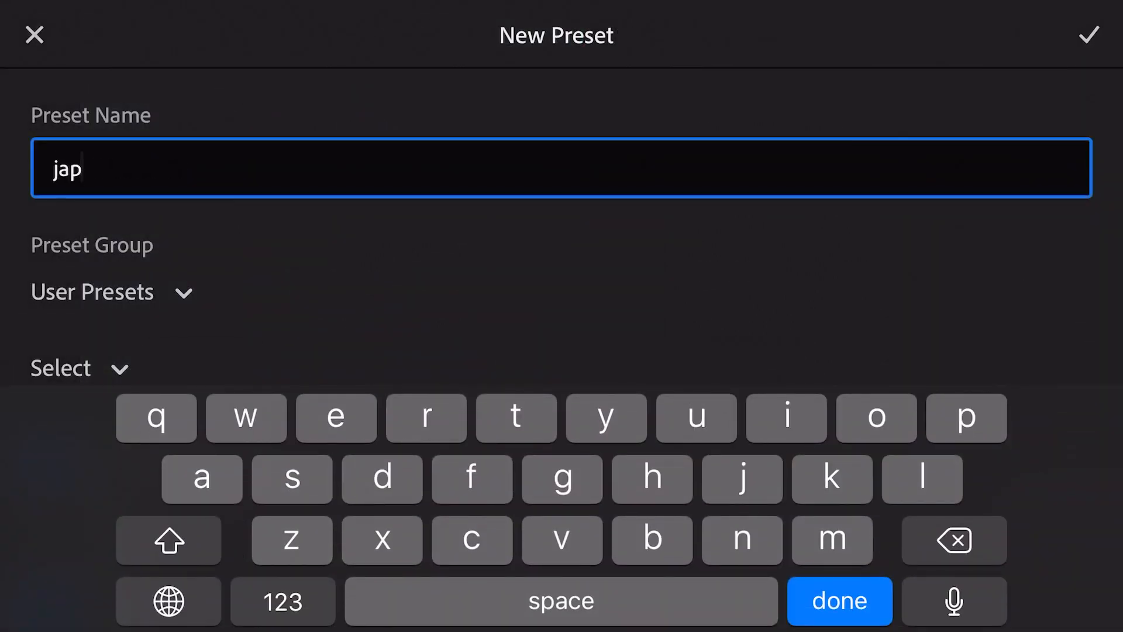
type("anese blue")
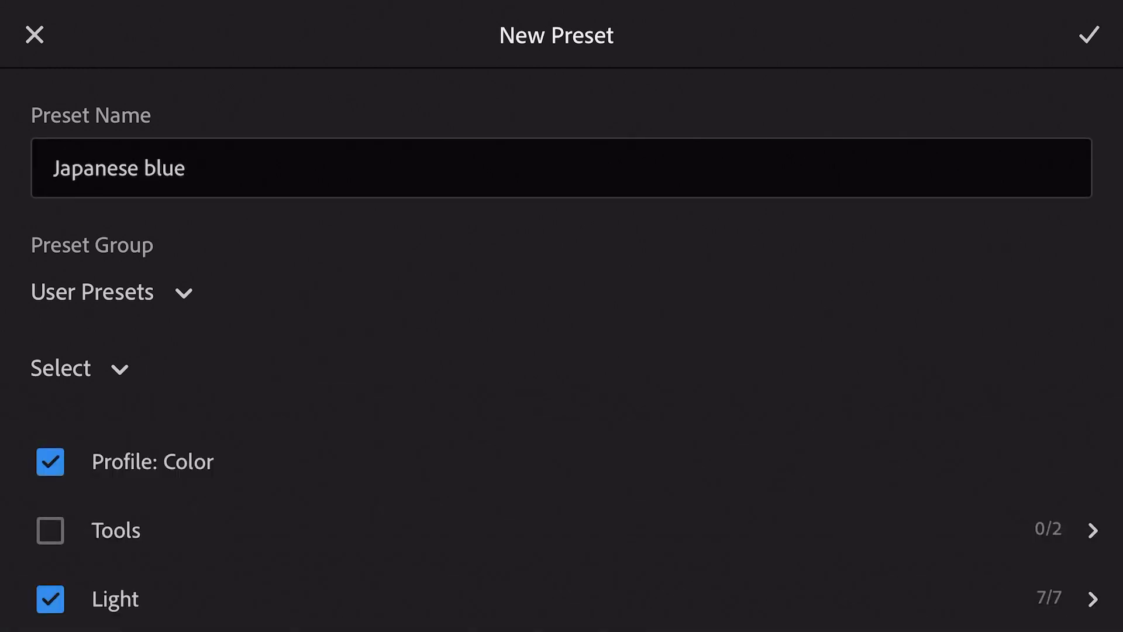
left_click(1076, 34)
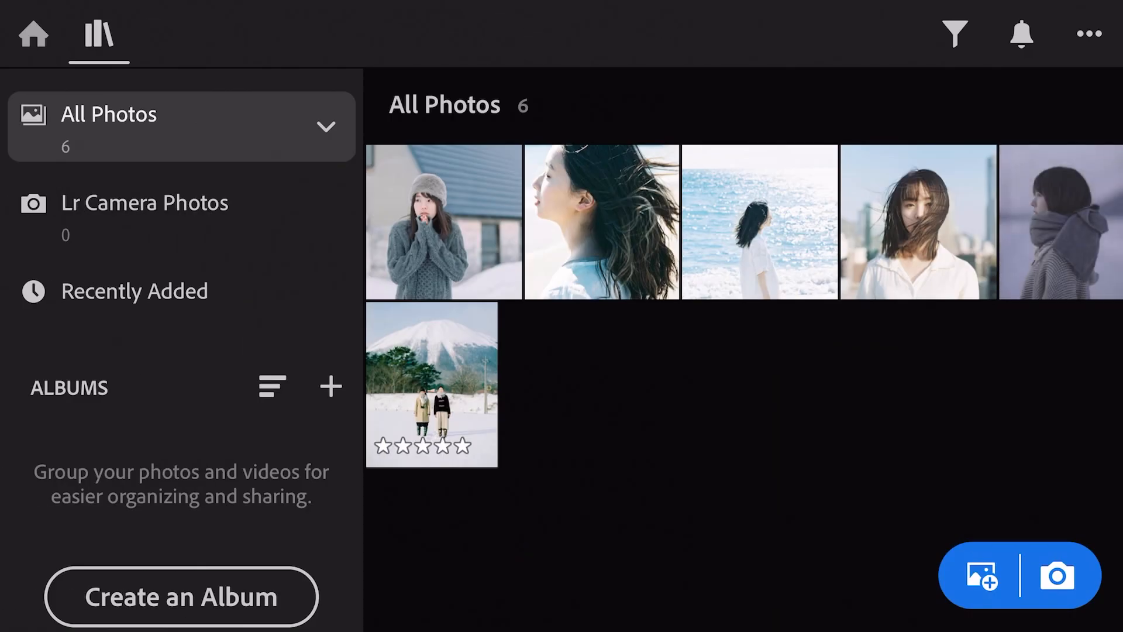
Apply the Japanese blue user preset to the windblown portrait and the snowy mountain photo
double_click(439, 229)
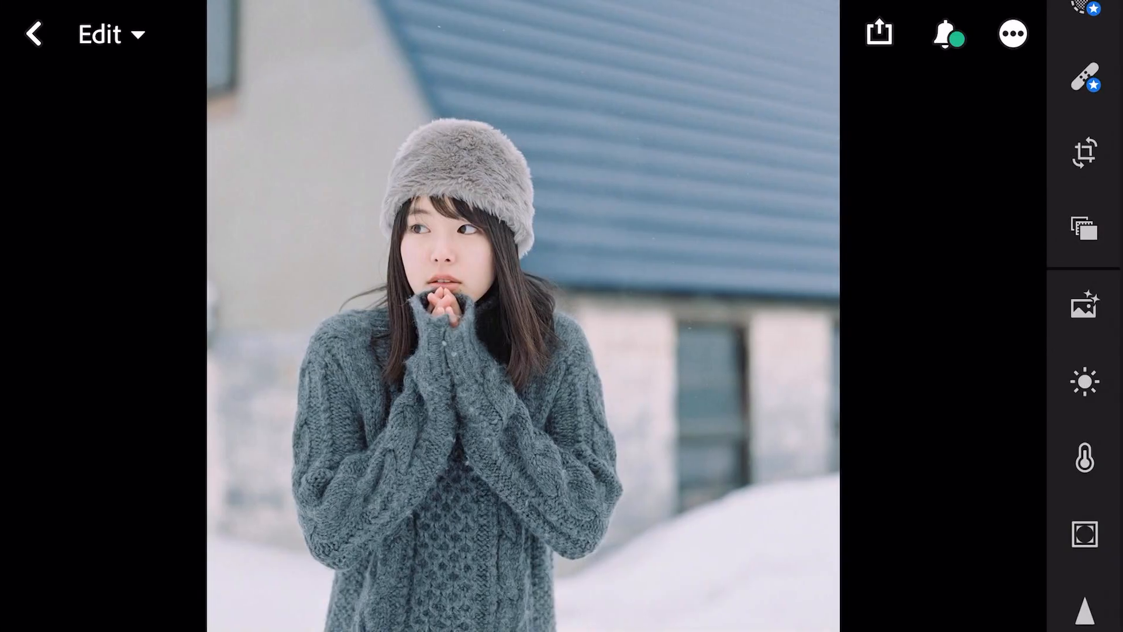
left_click(1084, 307)
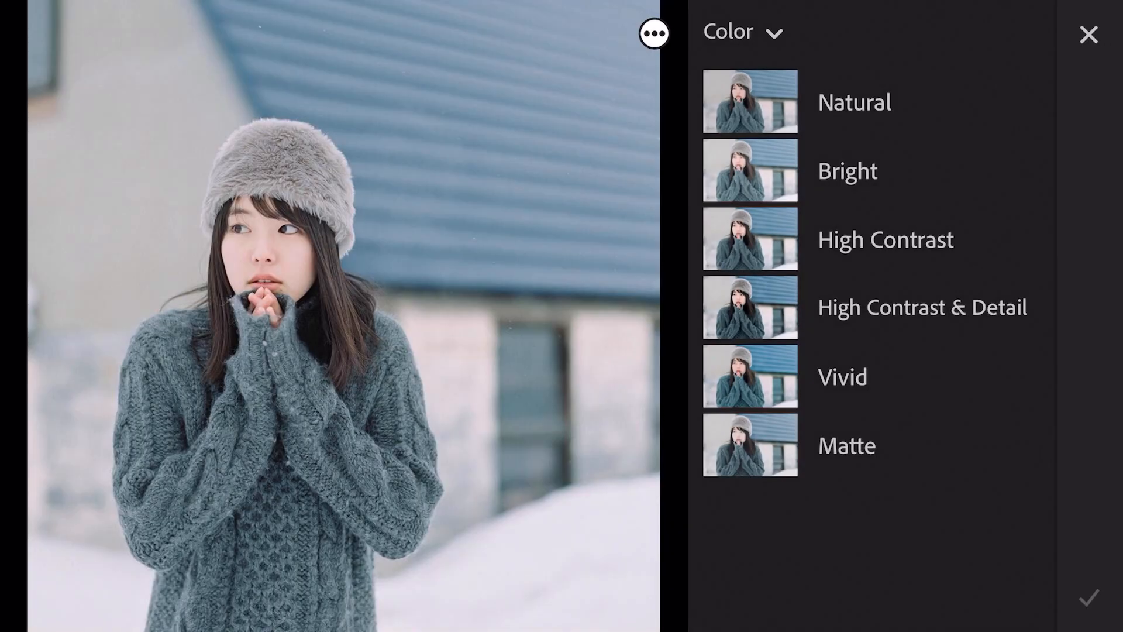
left_click(757, 31)
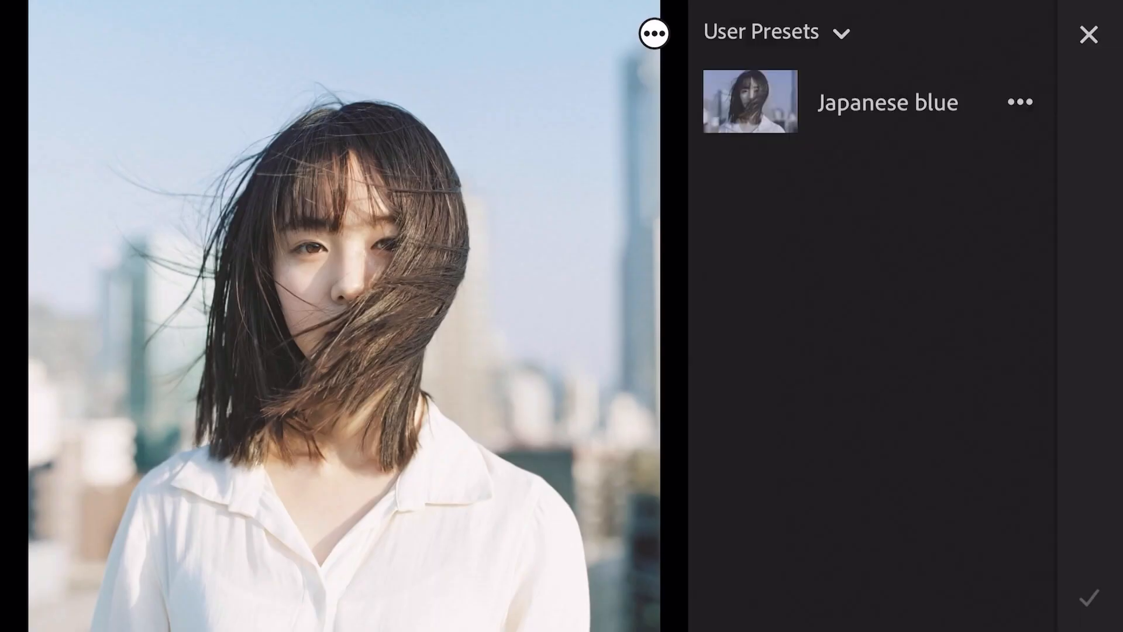
left_click(749, 100)
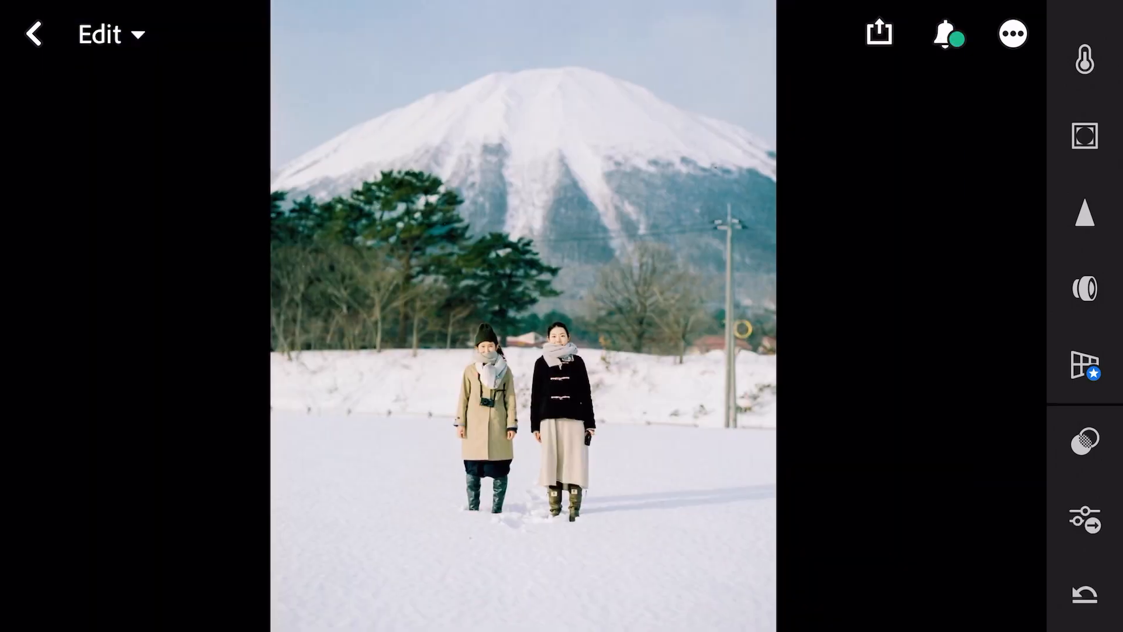
left_click(1088, 369)
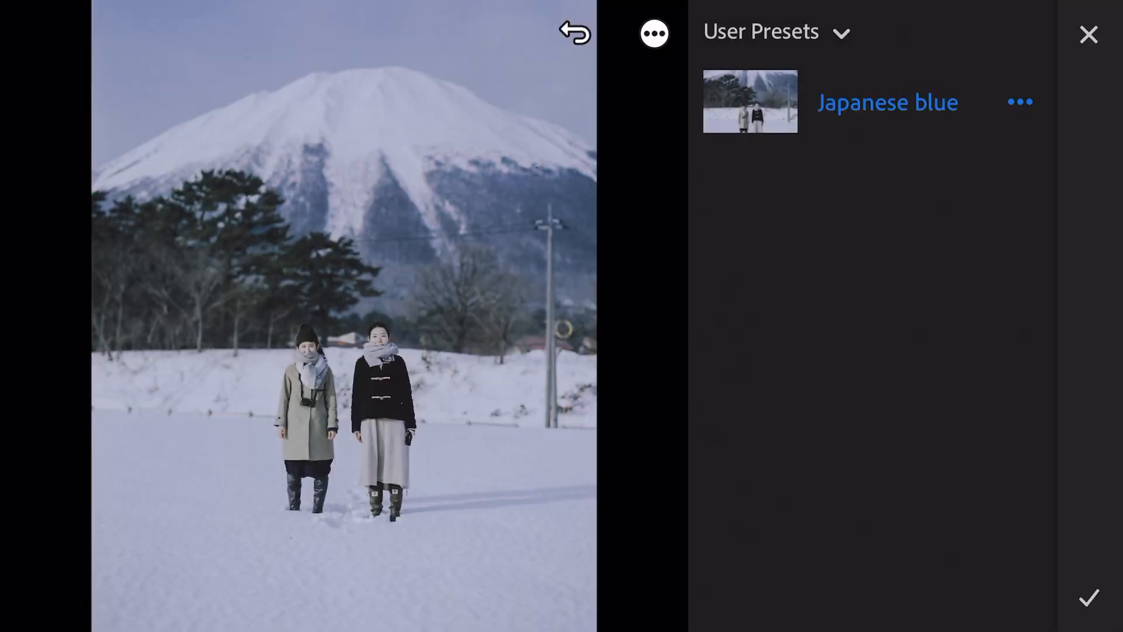